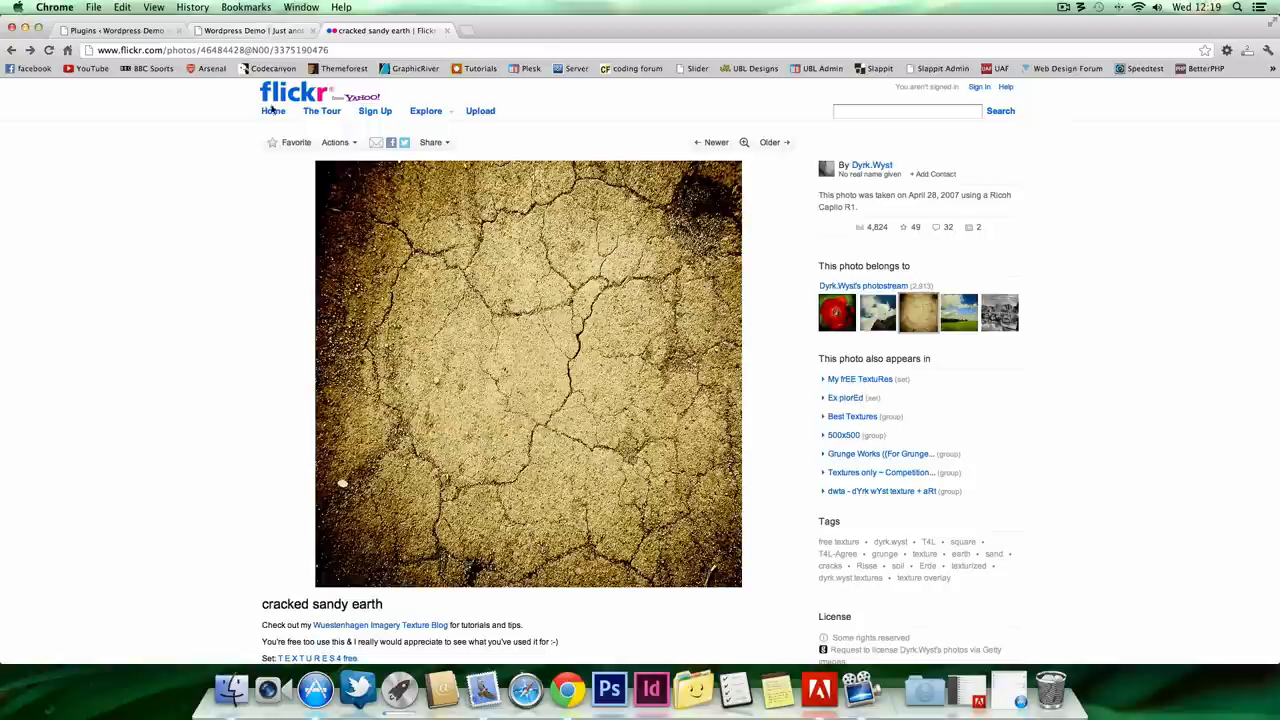
{"action": "mouse_move", "coordinate": [220, 208]}
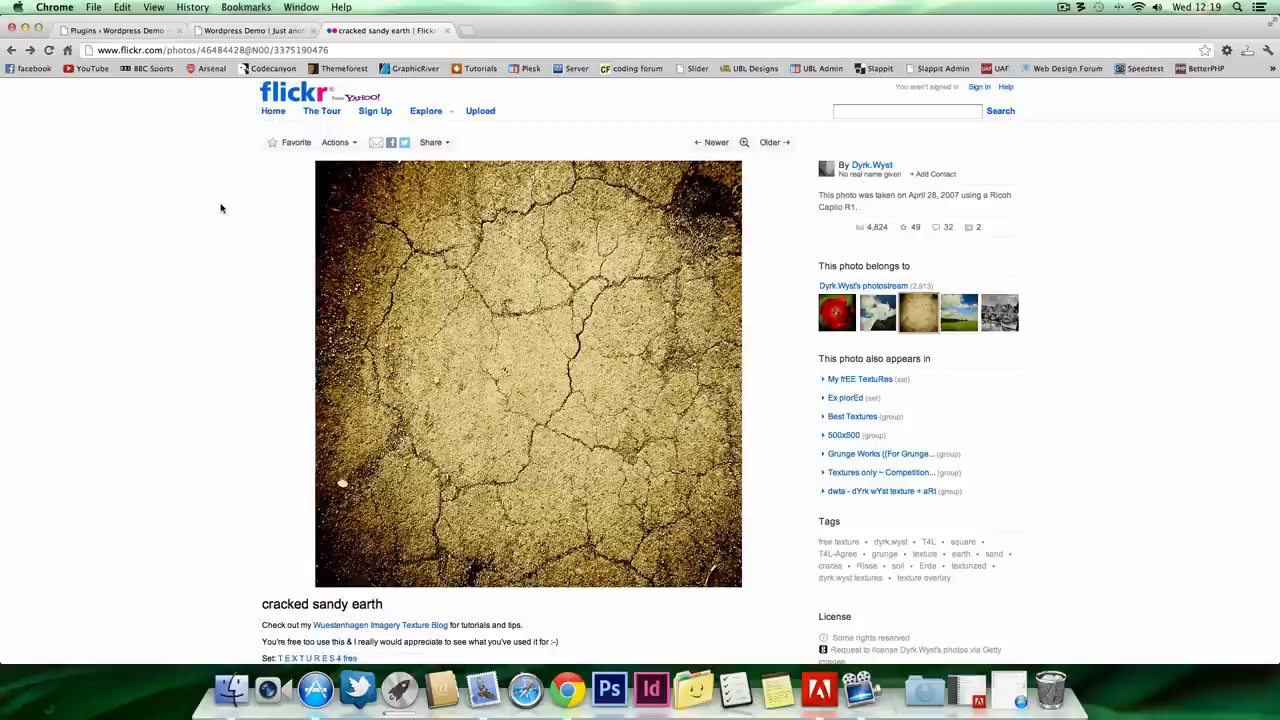
{"action": "mouse_move", "coordinate": [224, 220]}
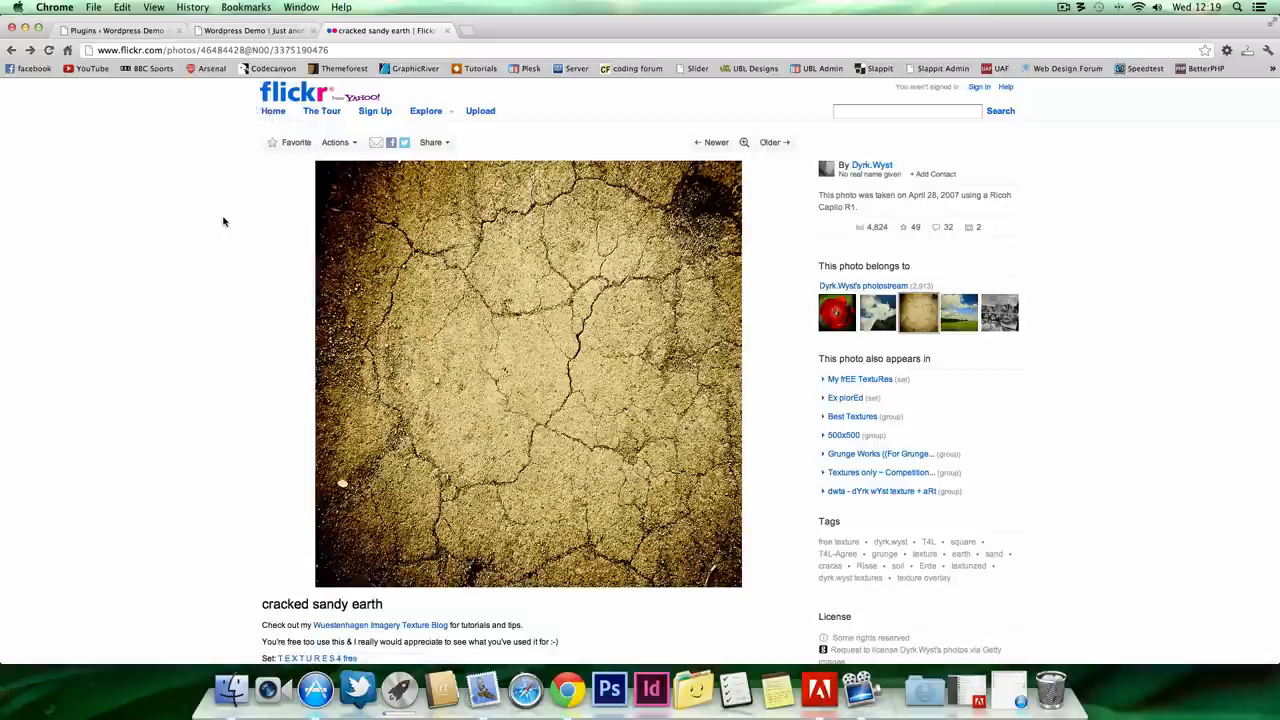
Bring up the WordPress Demo admin Plugins page listing Akismet, Baboon Slider, Hello Dolly and others.
{"action": "scroll", "scroll_direction": "down", "scroll_amount": 3}
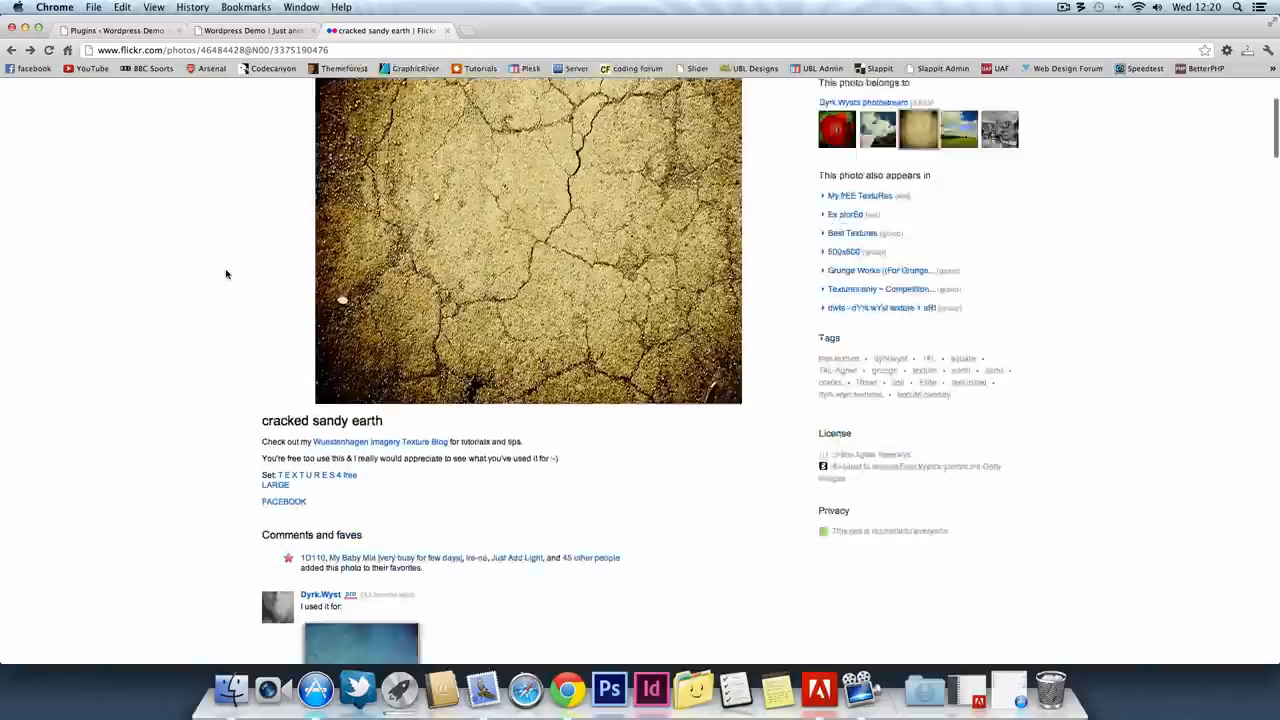
{"action": "scroll", "scroll_direction": "up", "scroll_amount": 3}
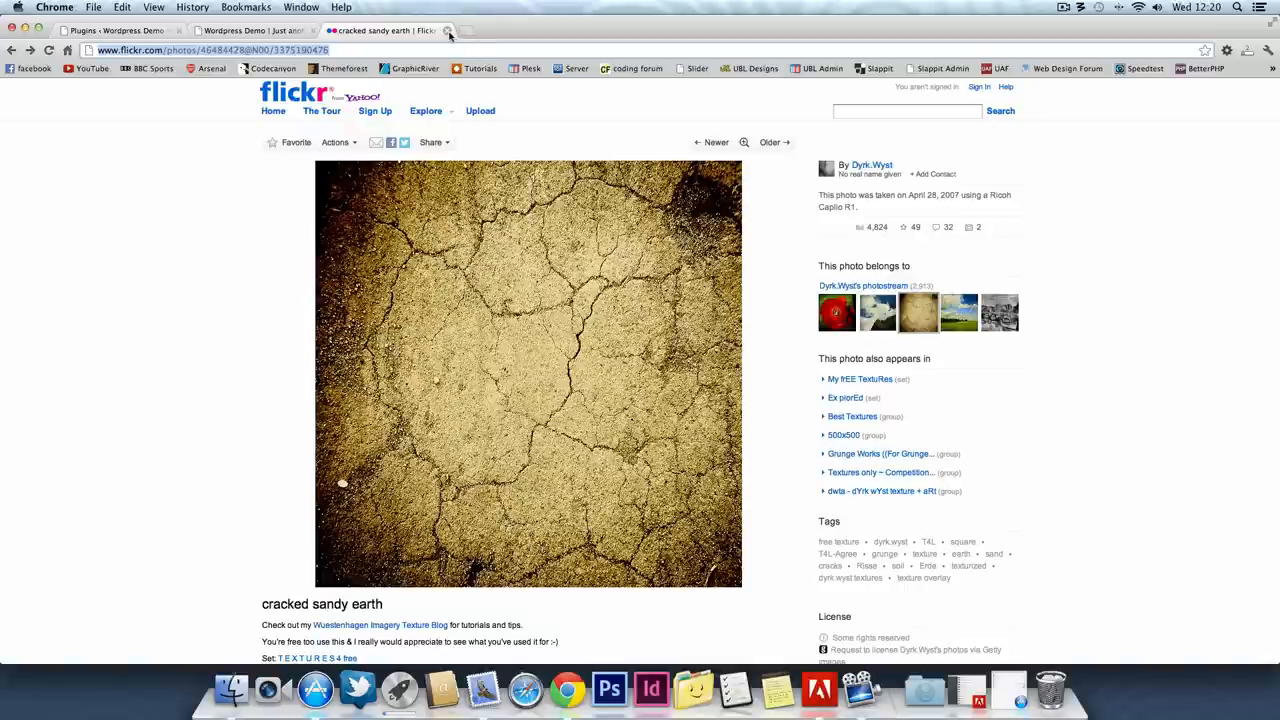
{"action": "mouse_move", "coordinate": [448, 32]}
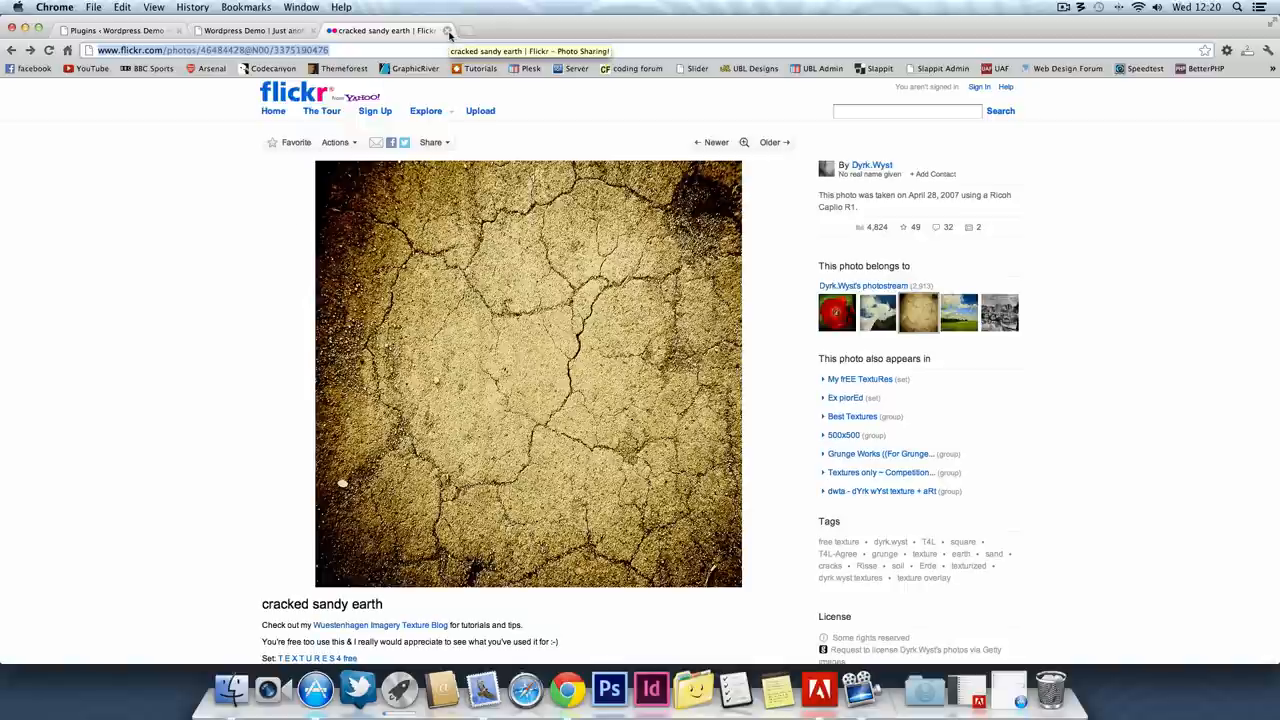
{"action": "left_click", "coordinate": [250, 30]}
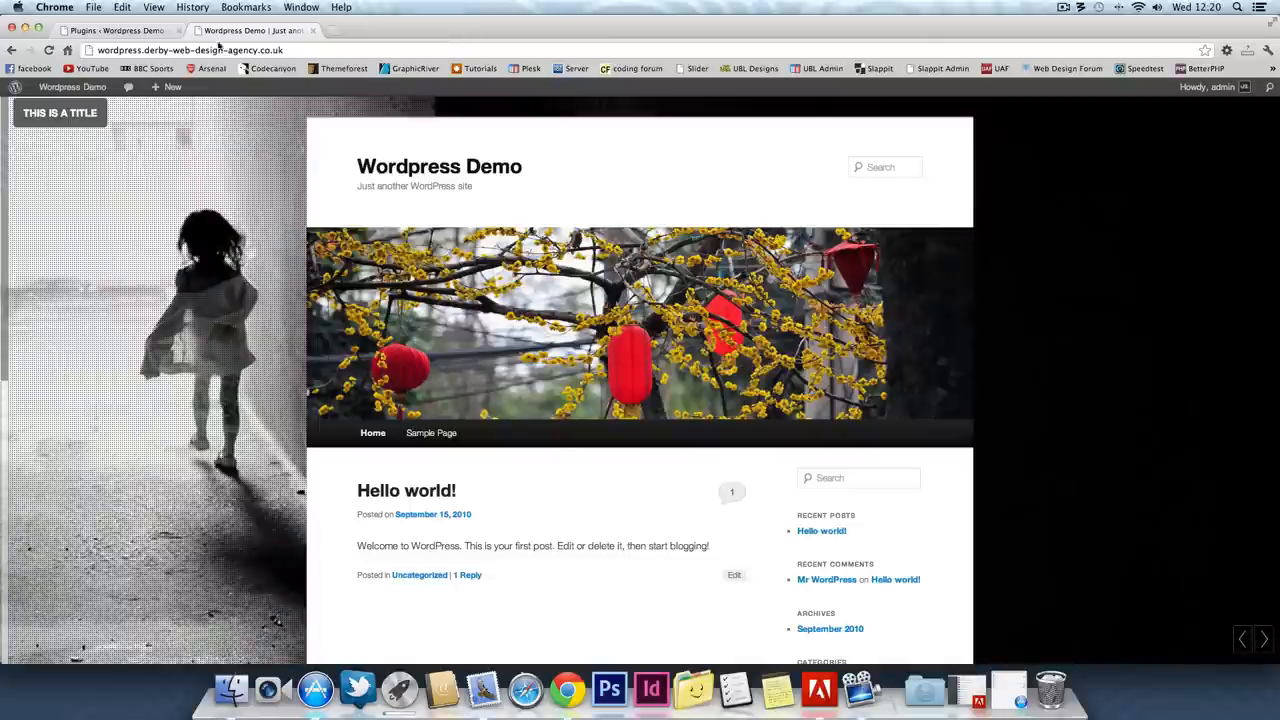
{"action": "left_click", "coordinate": [110, 30]}
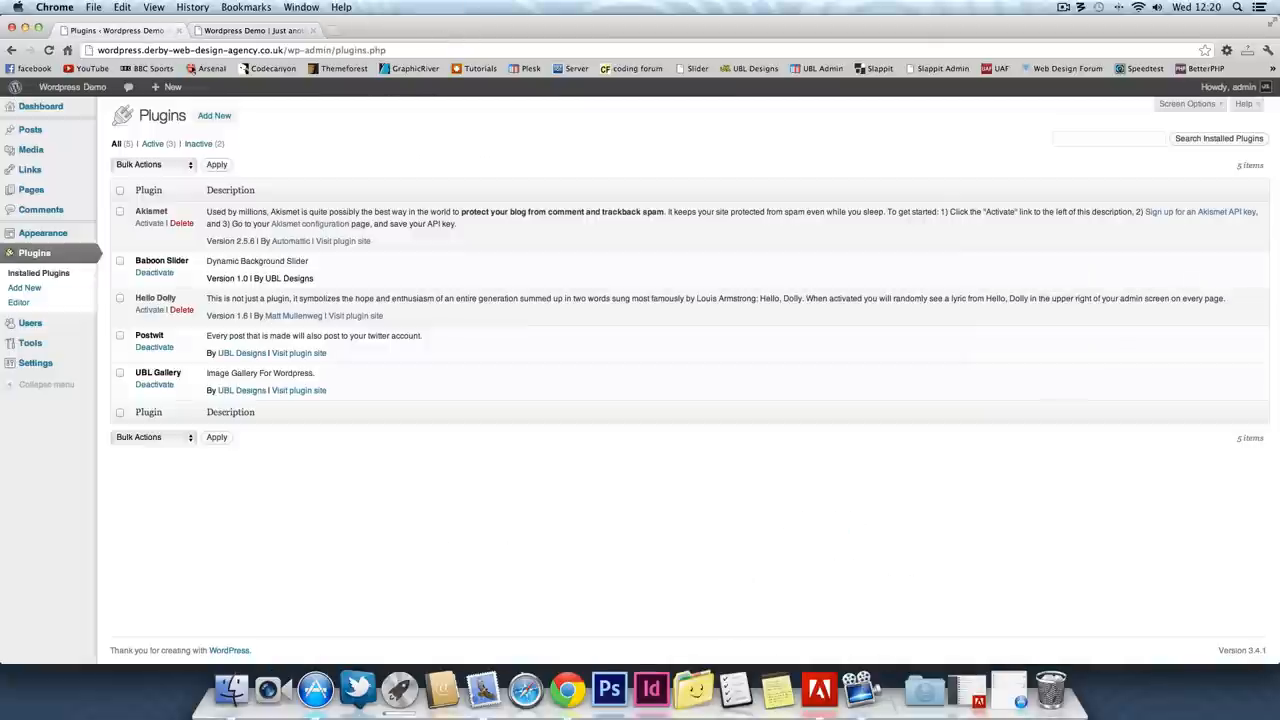
{"action": "mouse_move", "coordinate": [160, 260]}
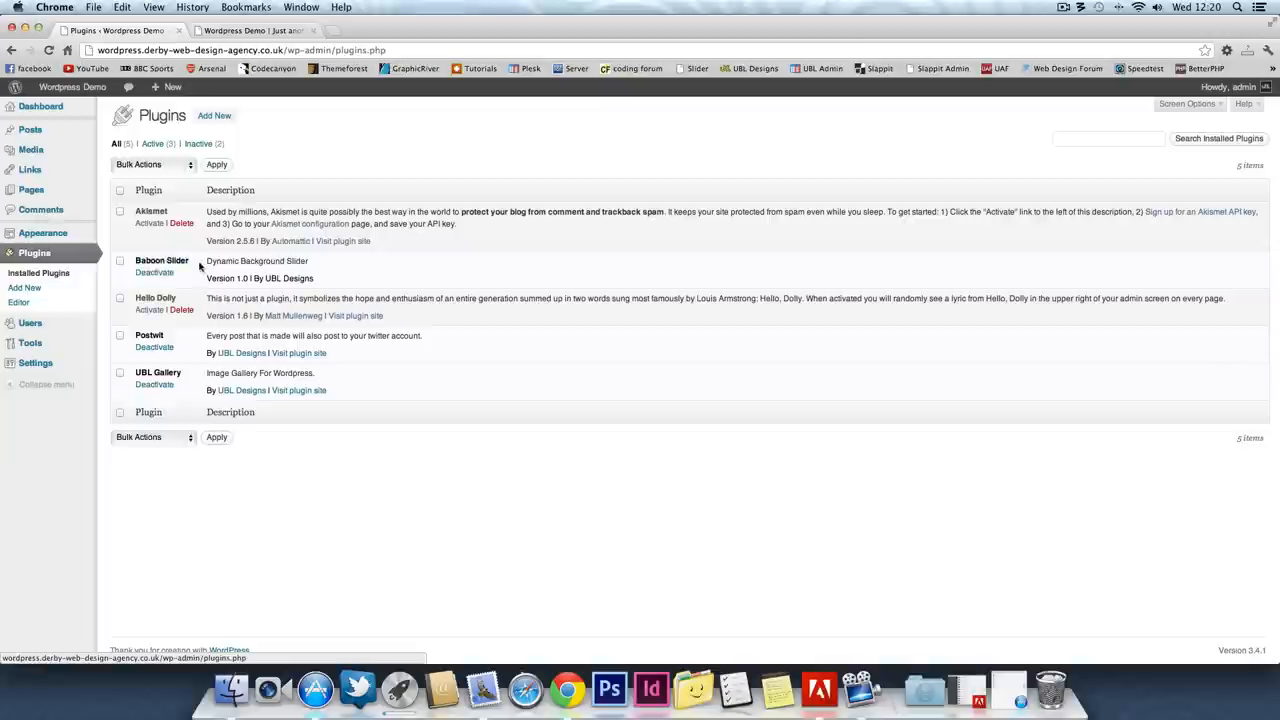
{"action": "mouse_move", "coordinate": [160, 260]}
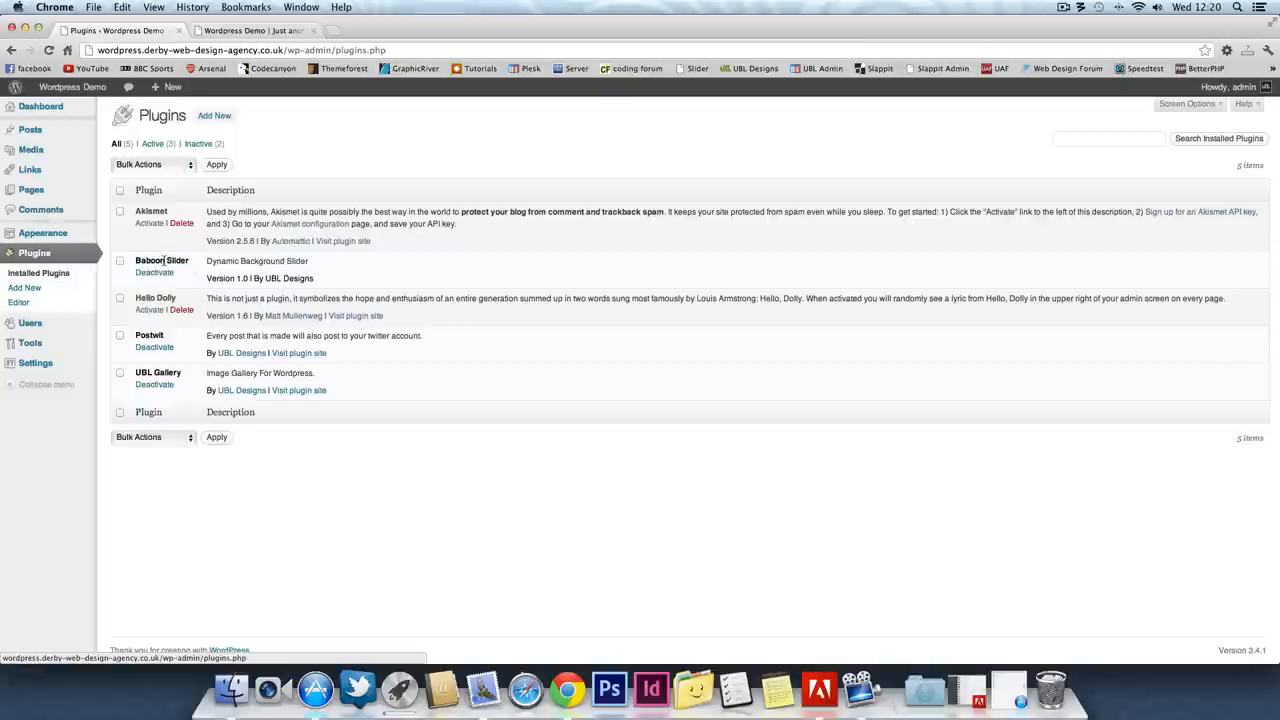
{"action": "mouse_move", "coordinate": [296, 278]}
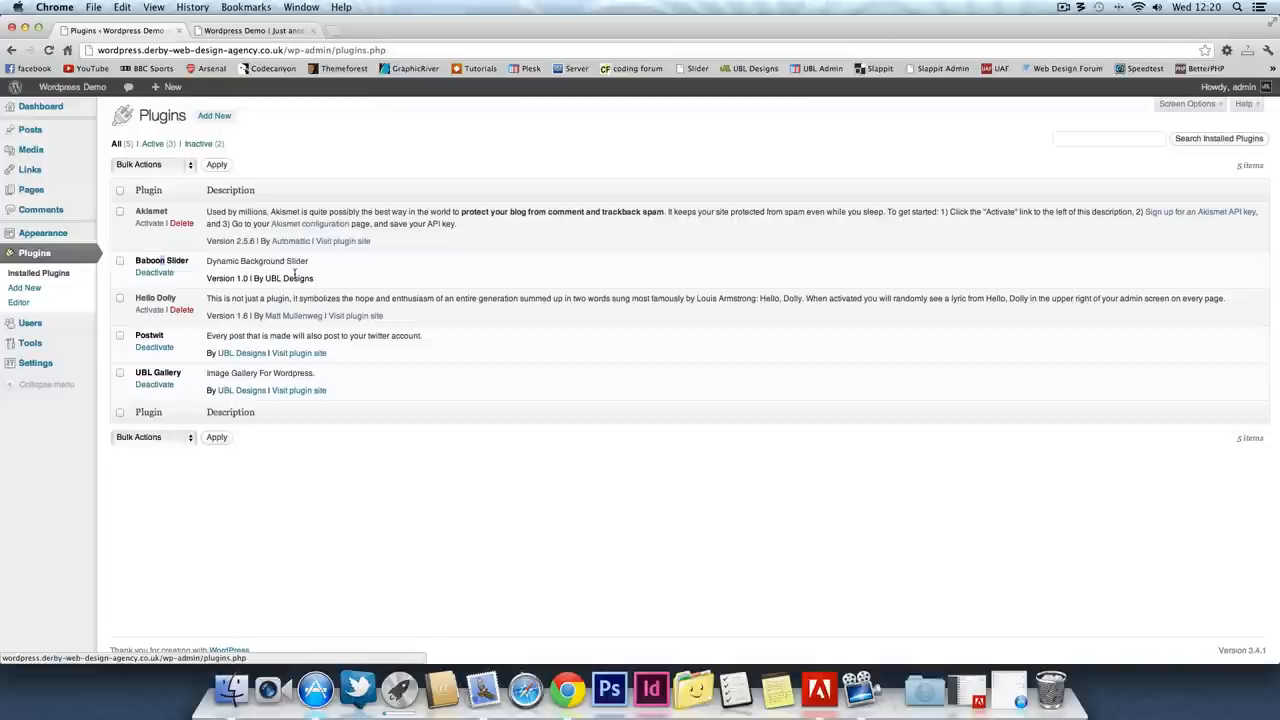
{"action": "mouse_move", "coordinate": [190, 274]}
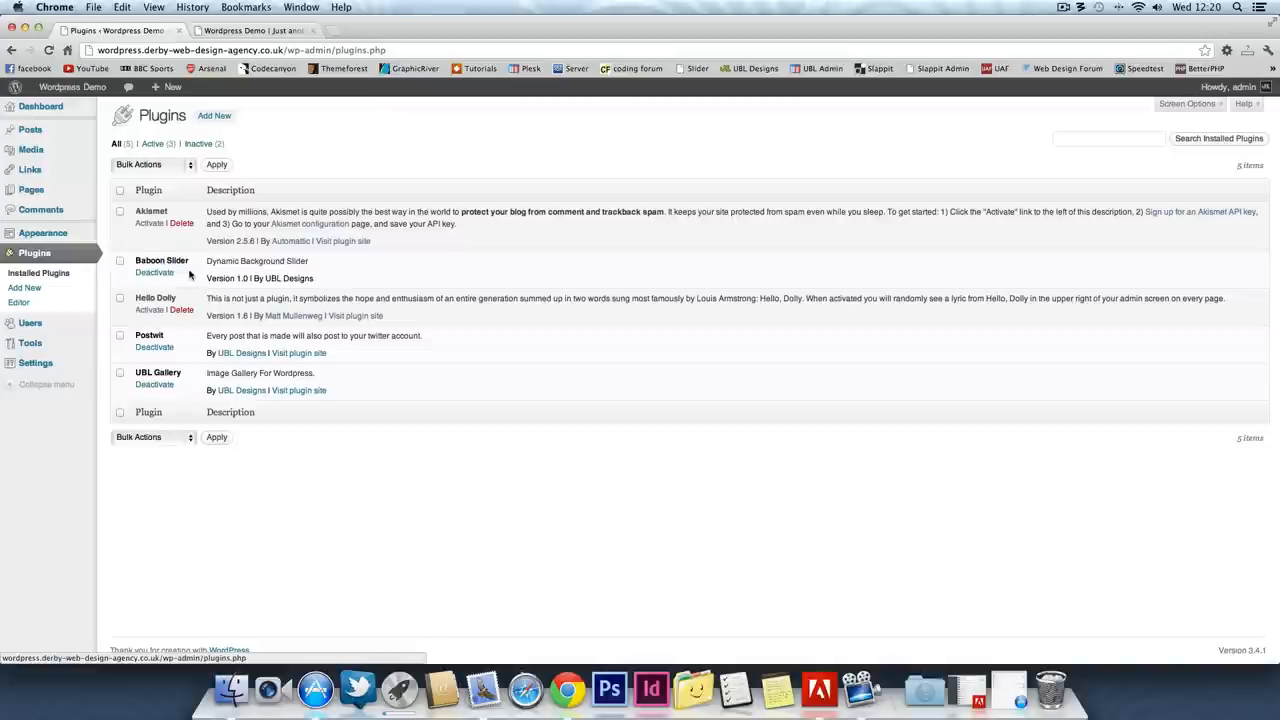
{"action": "mouse_move", "coordinate": [98, 268]}
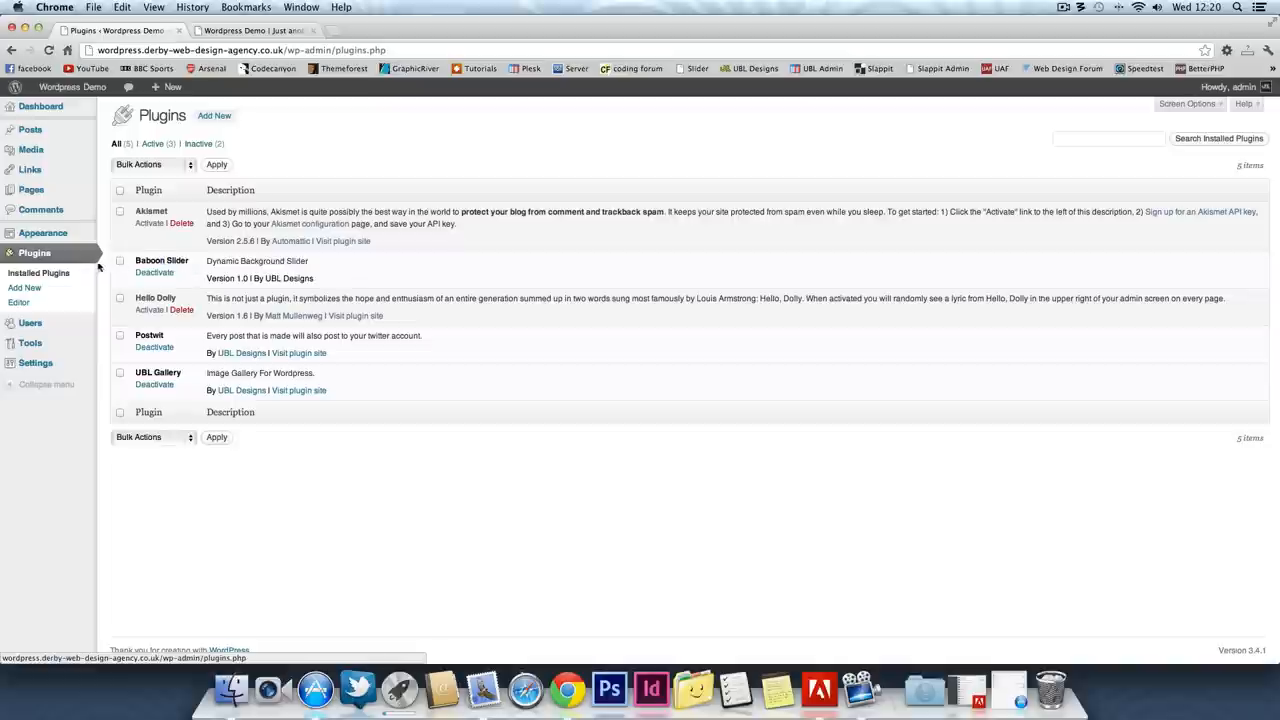
{"action": "mouse_move", "coordinate": [154, 272]}
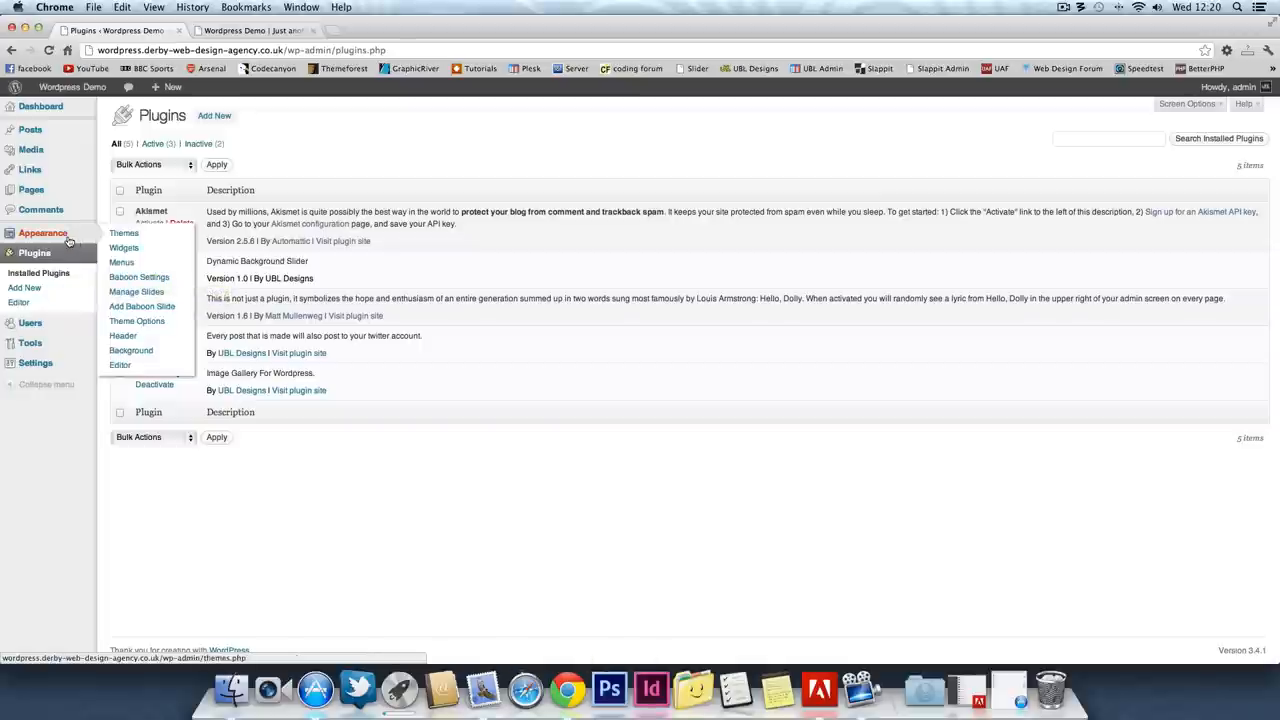
{"action": "mouse_move", "coordinate": [140, 276]}
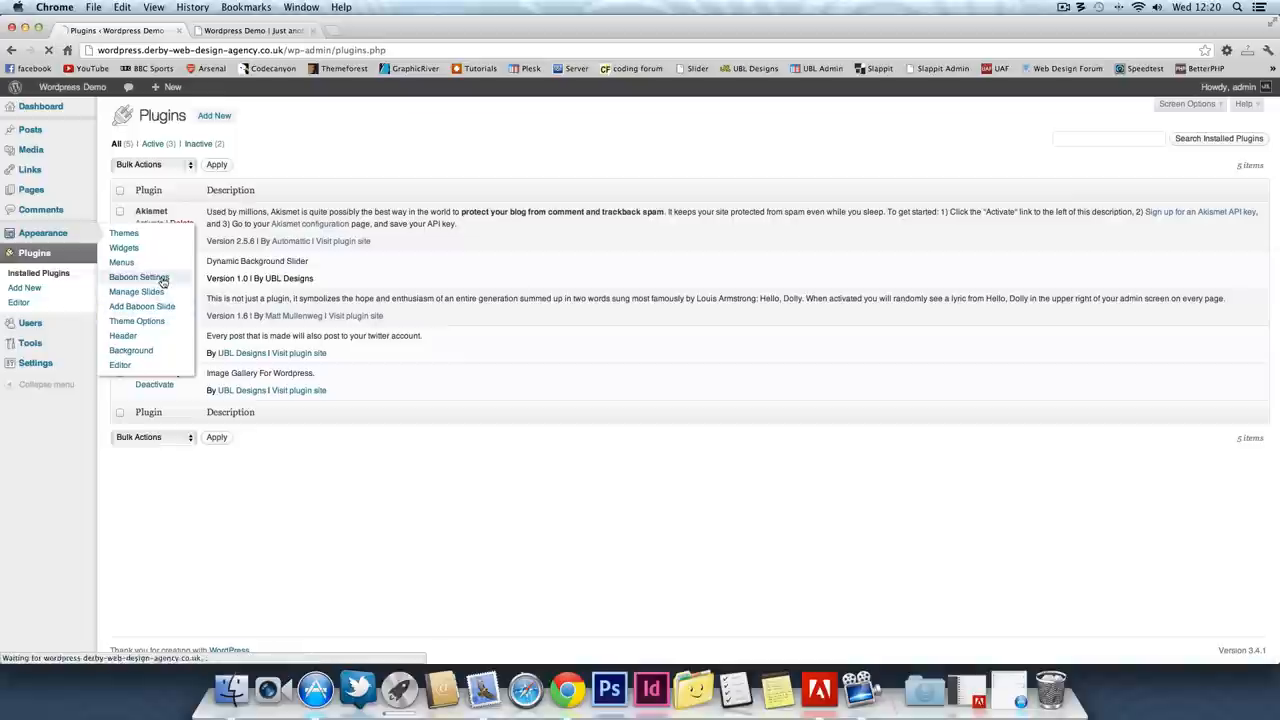
Open Baboon Settings under Appearance, then preview the slider on the live demo site.
{"action": "left_click", "coordinate": [138, 276]}
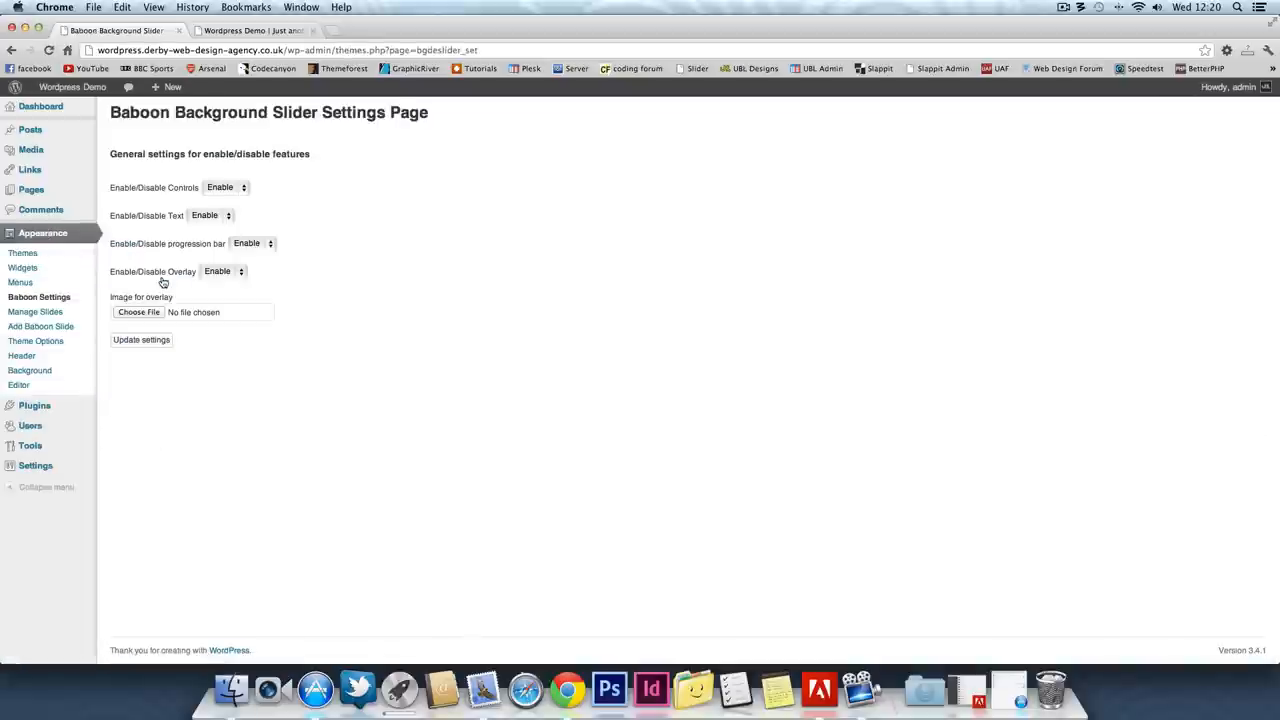
{"action": "mouse_move", "coordinate": [180, 202]}
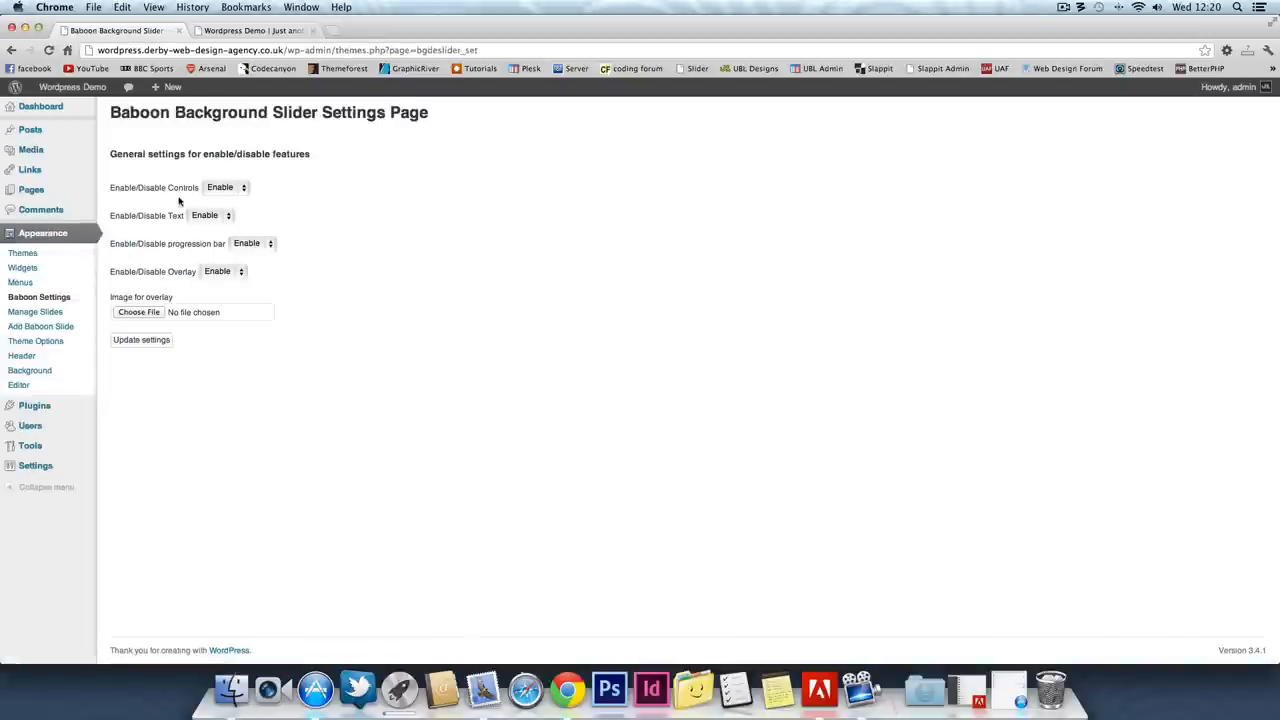
{"action": "mouse_move", "coordinate": [170, 216]}
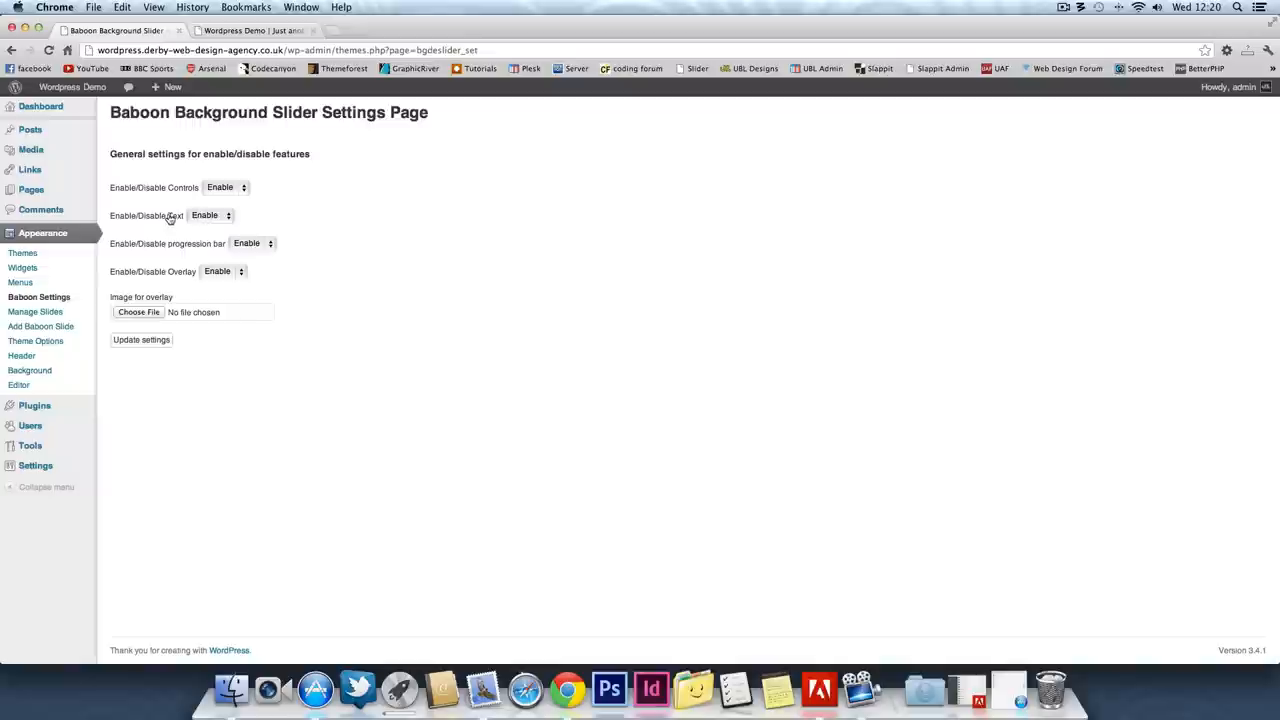
{"action": "mouse_move", "coordinate": [268, 224]}
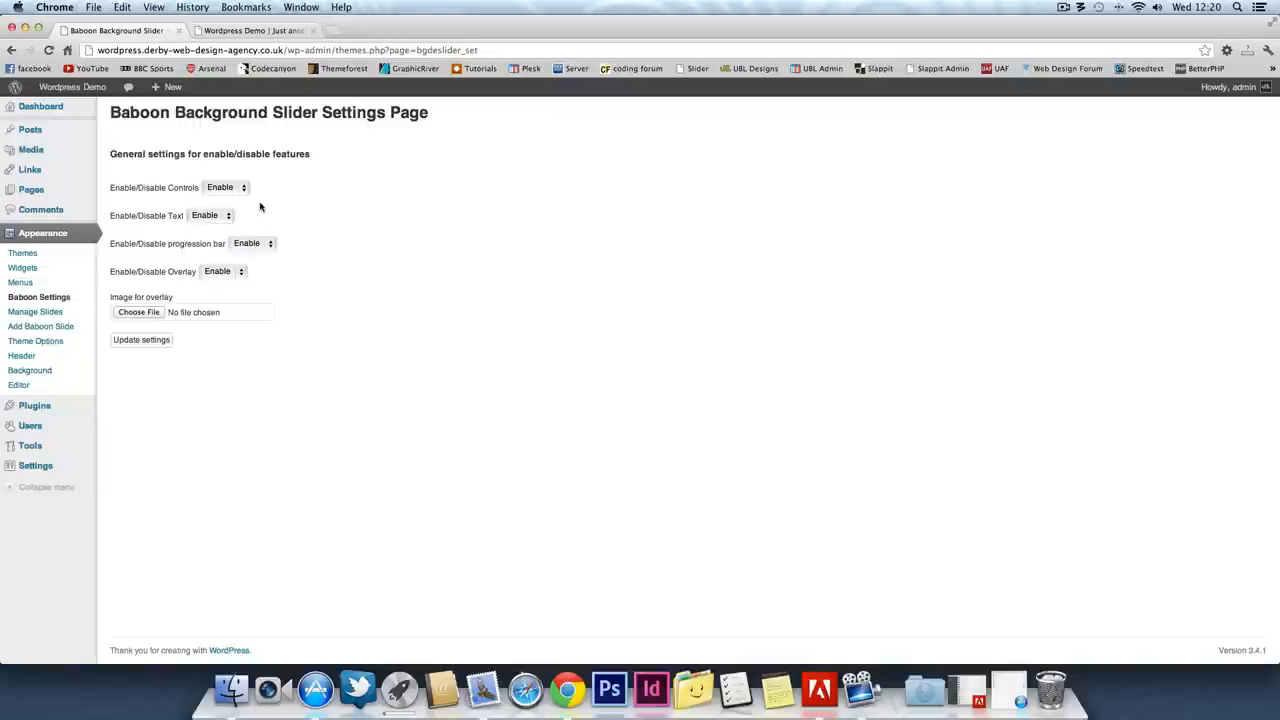
{"action": "left_click", "coordinate": [250, 30]}
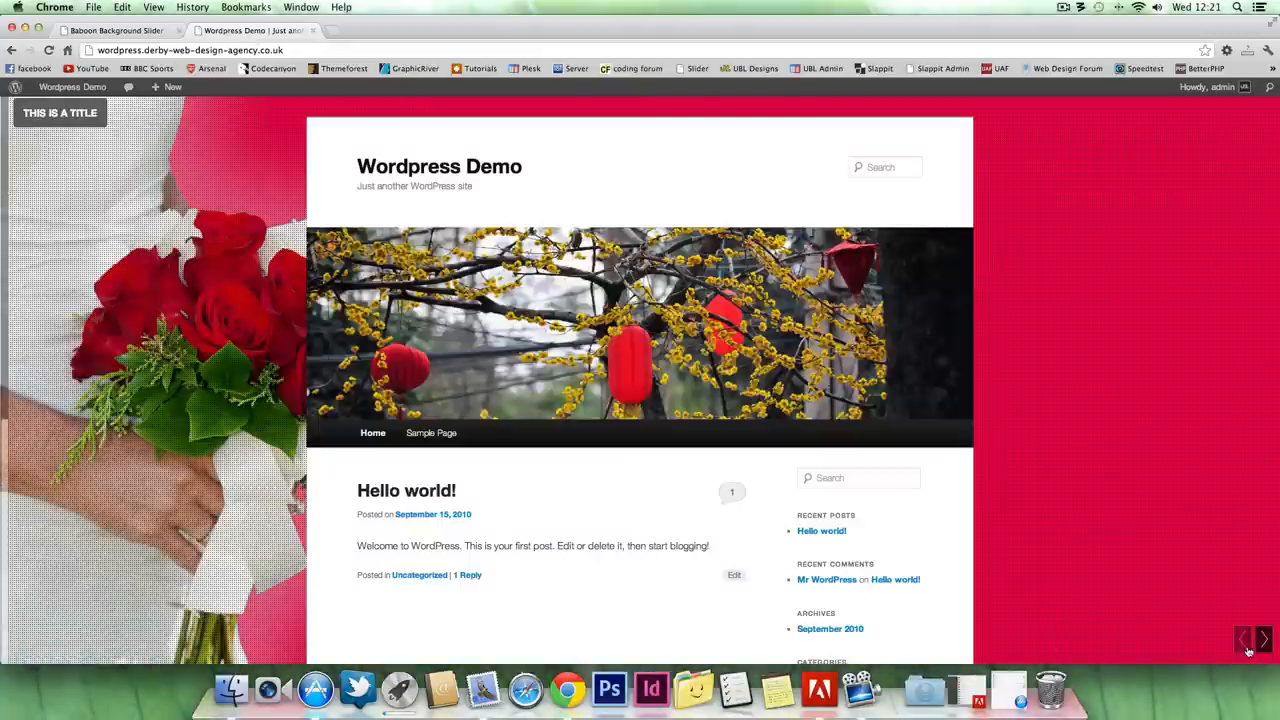
{"action": "mouse_move", "coordinate": [1038, 264]}
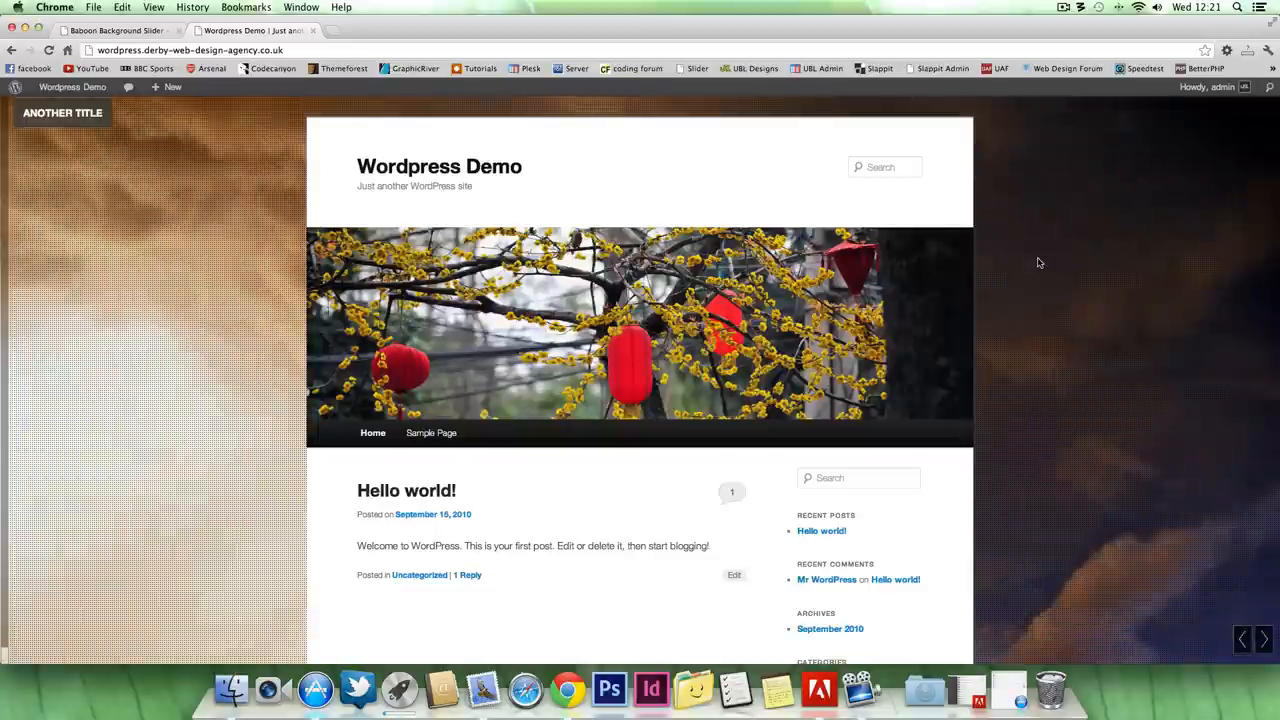
{"action": "mouse_move", "coordinate": [1080, 144]}
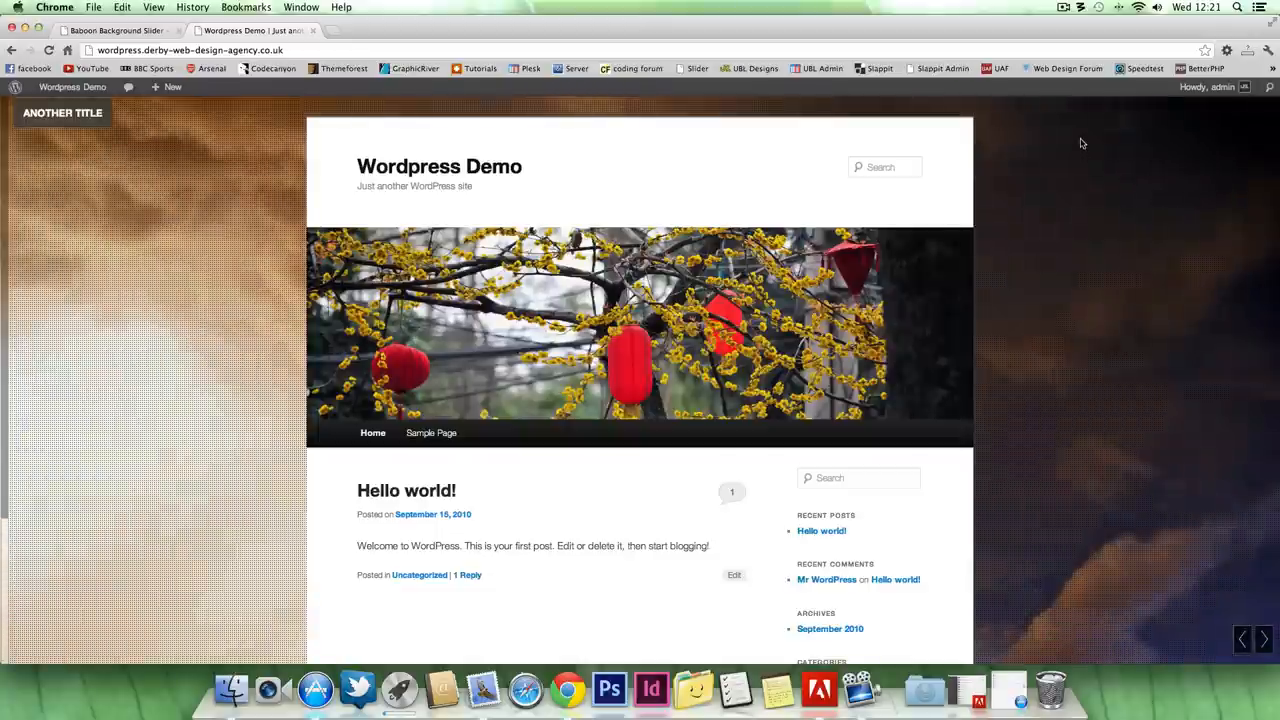
{"action": "mouse_move", "coordinate": [964, 86]}
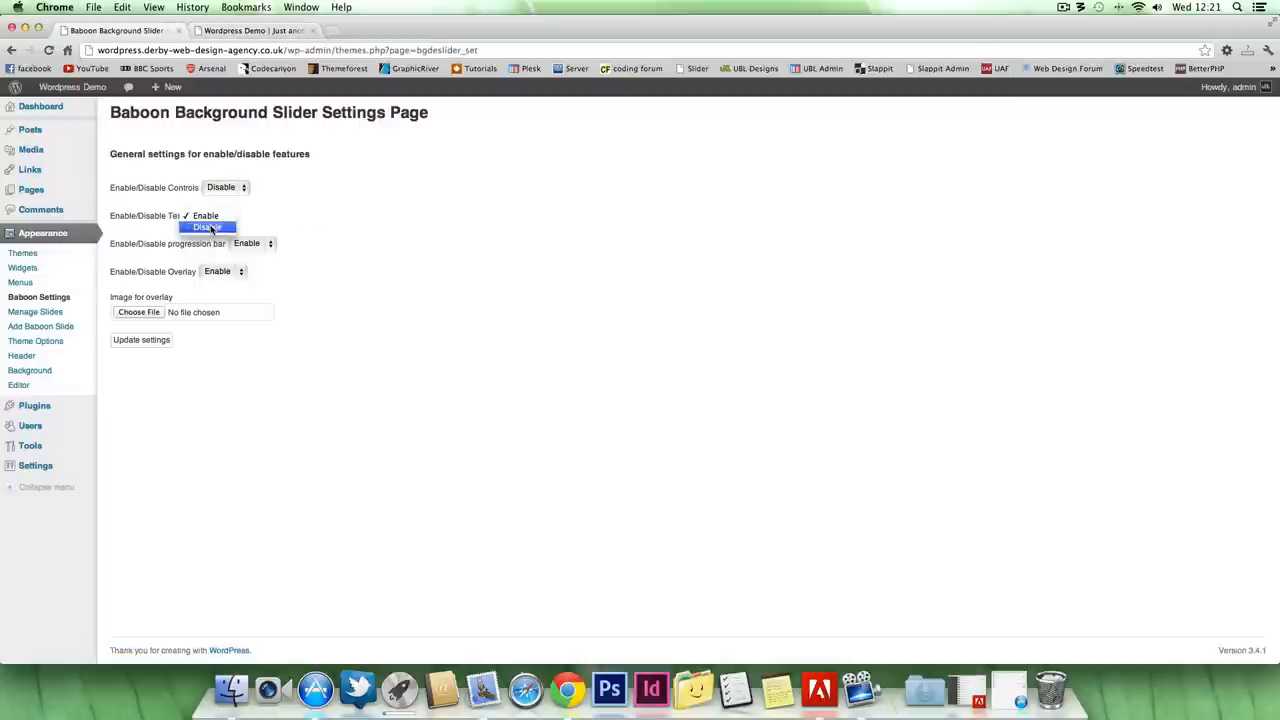
Enable the slider overlay, update the settings, and view the demo site's full-width background.
{"action": "left_click", "coordinate": [208, 228]}
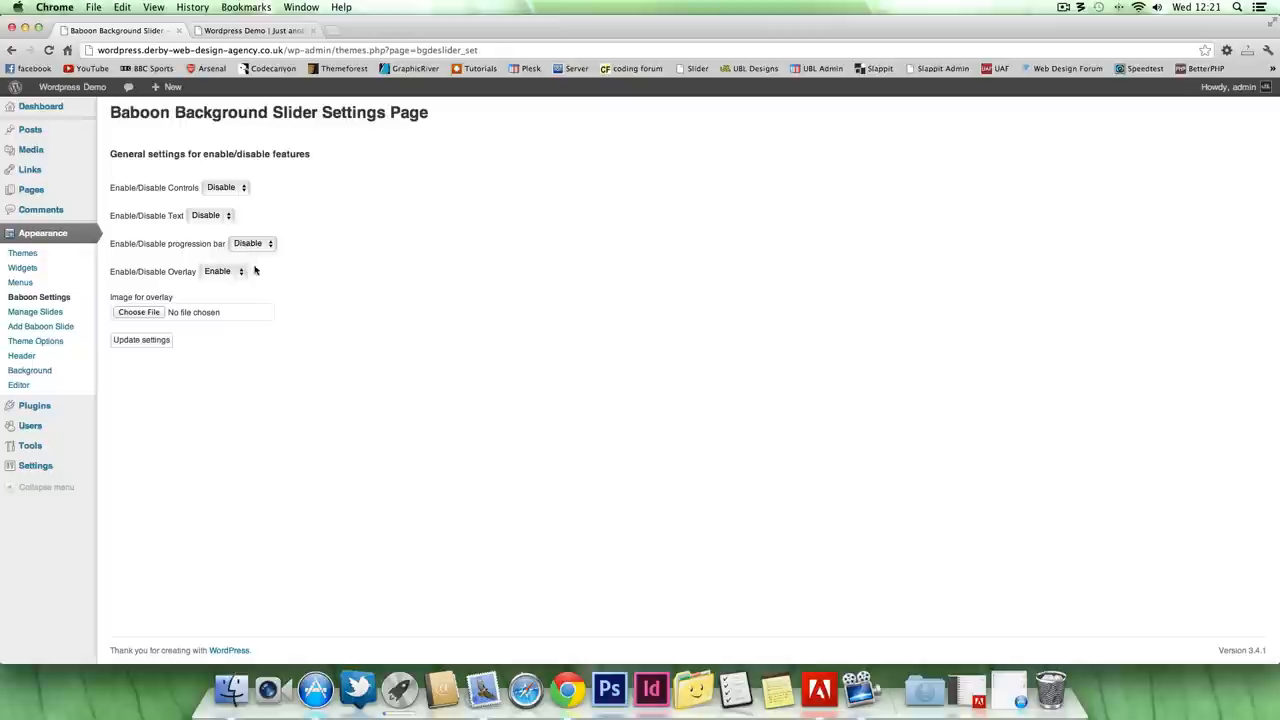
{"action": "left_click", "coordinate": [140, 340]}
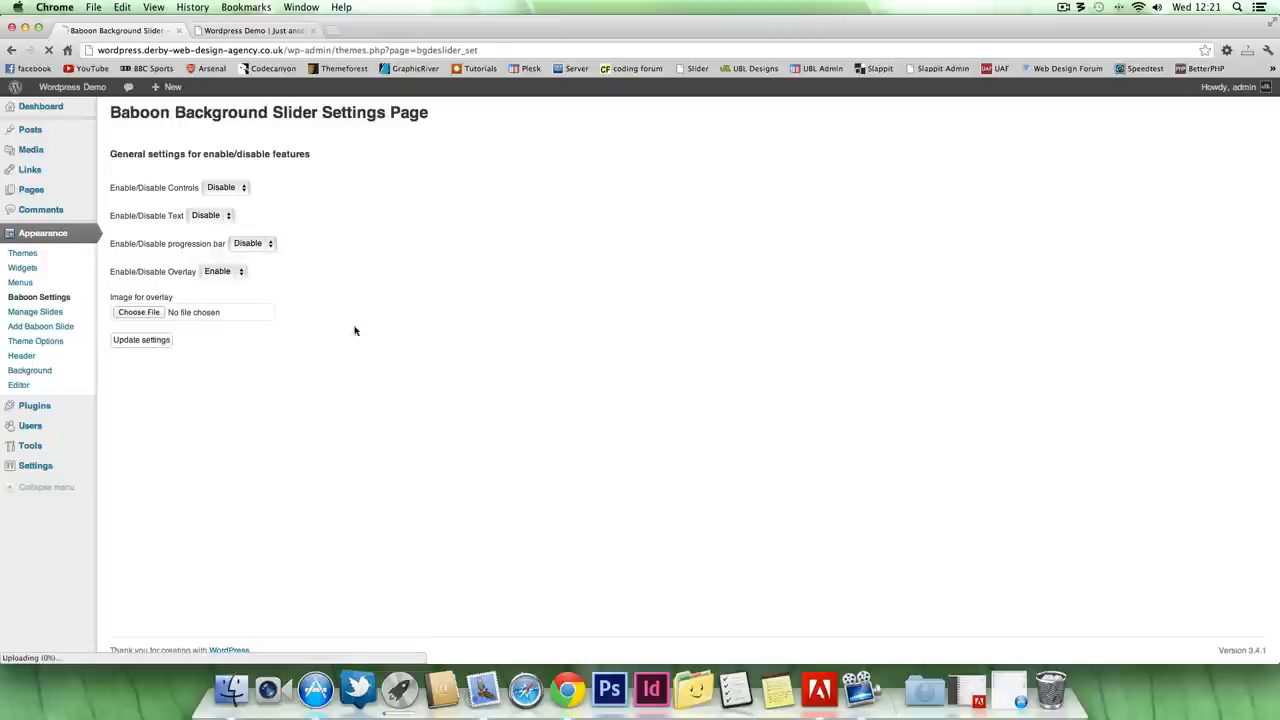
{"action": "left_click", "coordinate": [250, 30]}
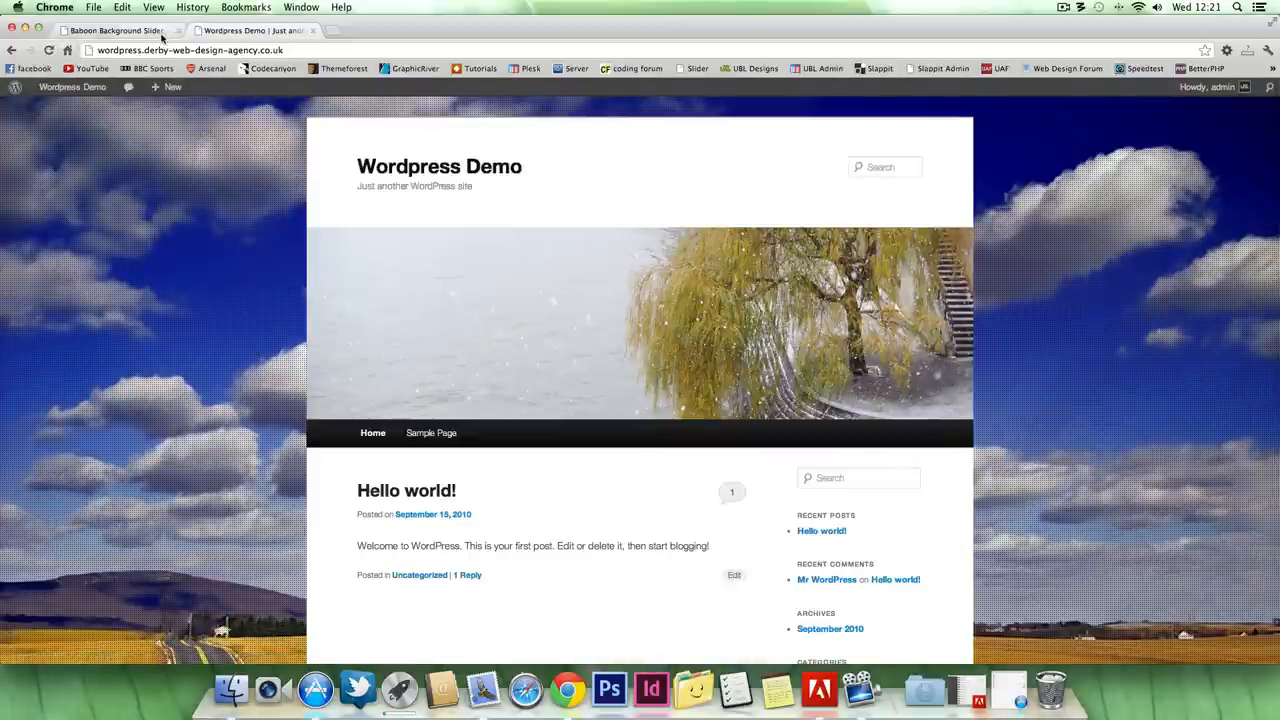
Set Controls, Text and Progression bar back to Enable; cancel the overlay image file picker.
{"action": "left_click", "coordinate": [116, 30]}
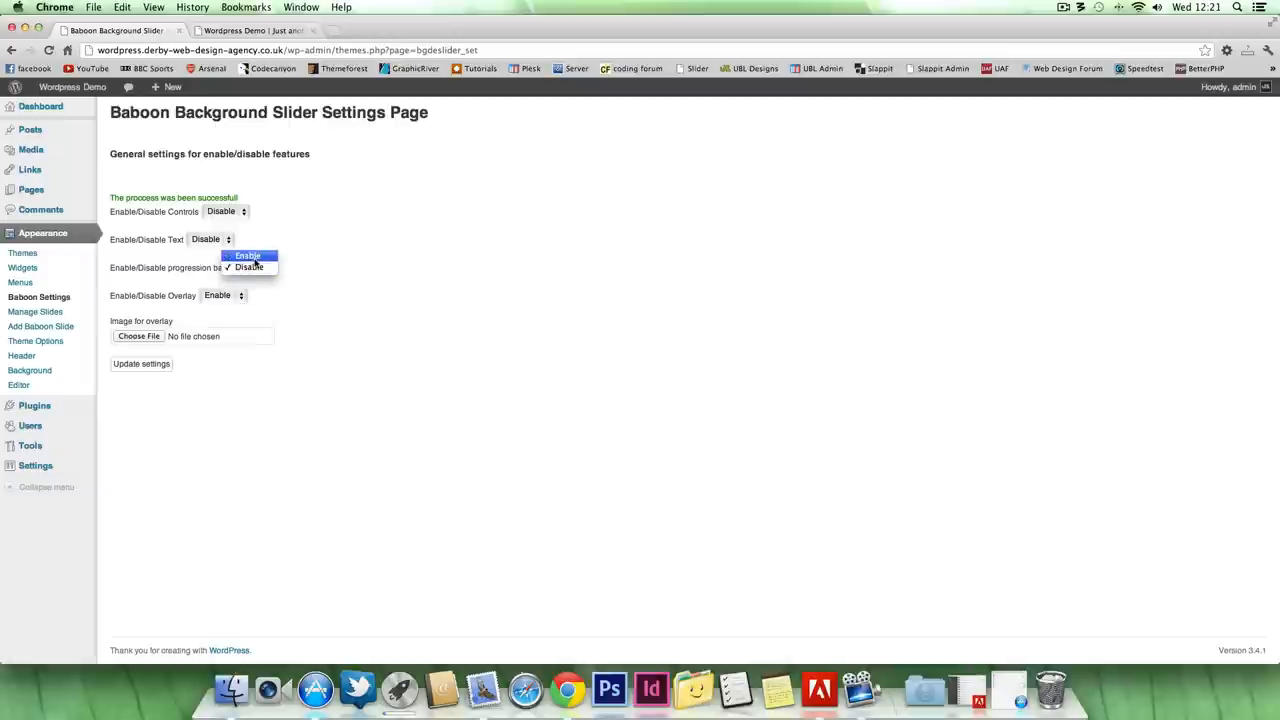
{"action": "left_click", "coordinate": [248, 256]}
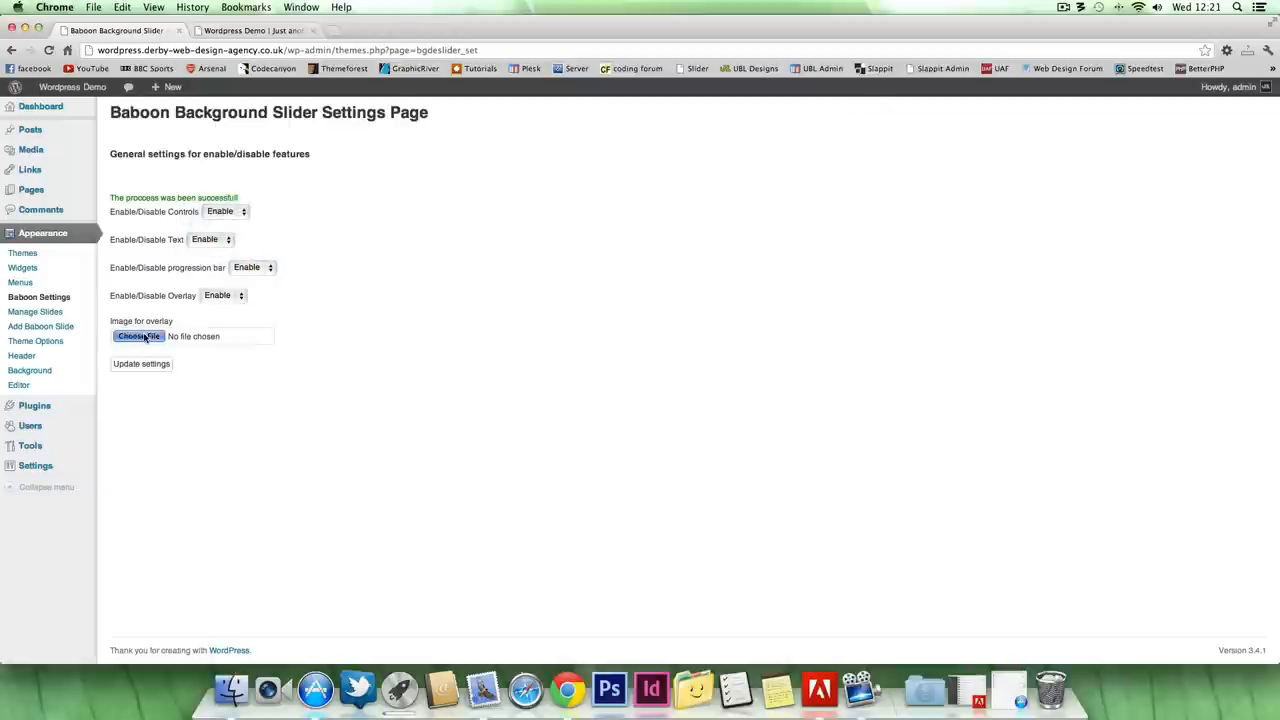
{"action": "left_click", "coordinate": [138, 336]}
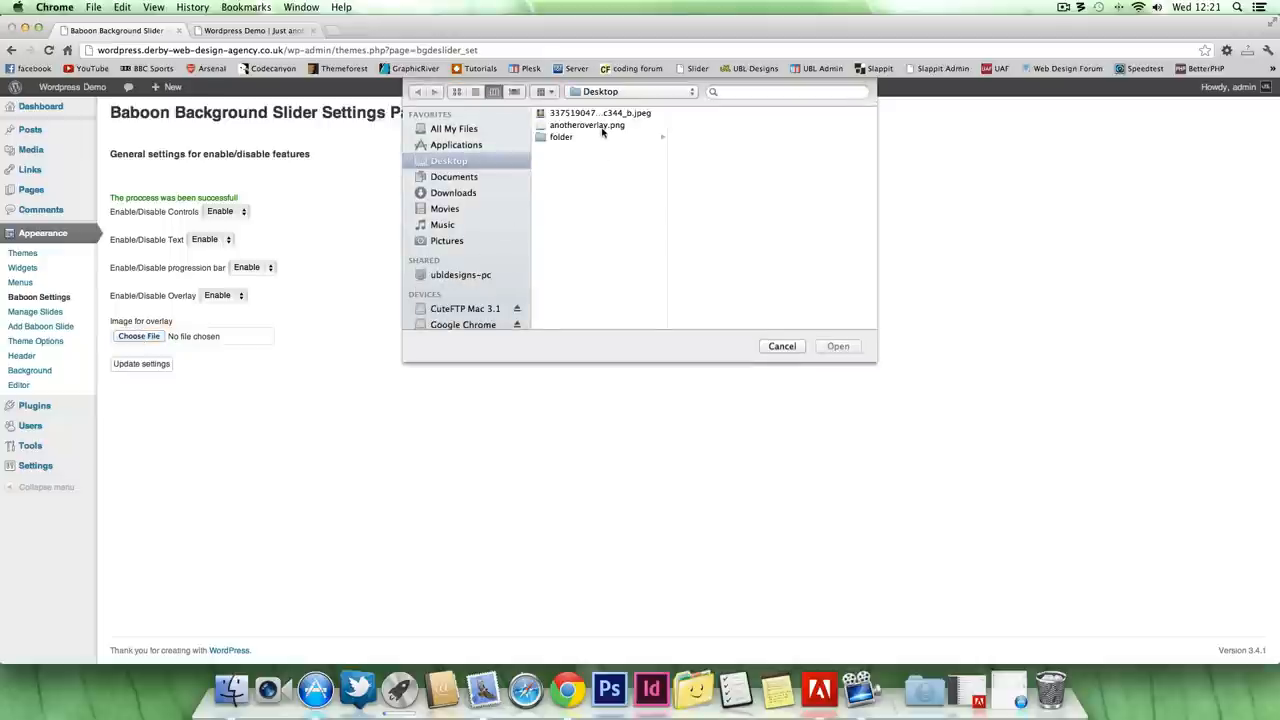
{"action": "left_click", "coordinate": [836, 346]}
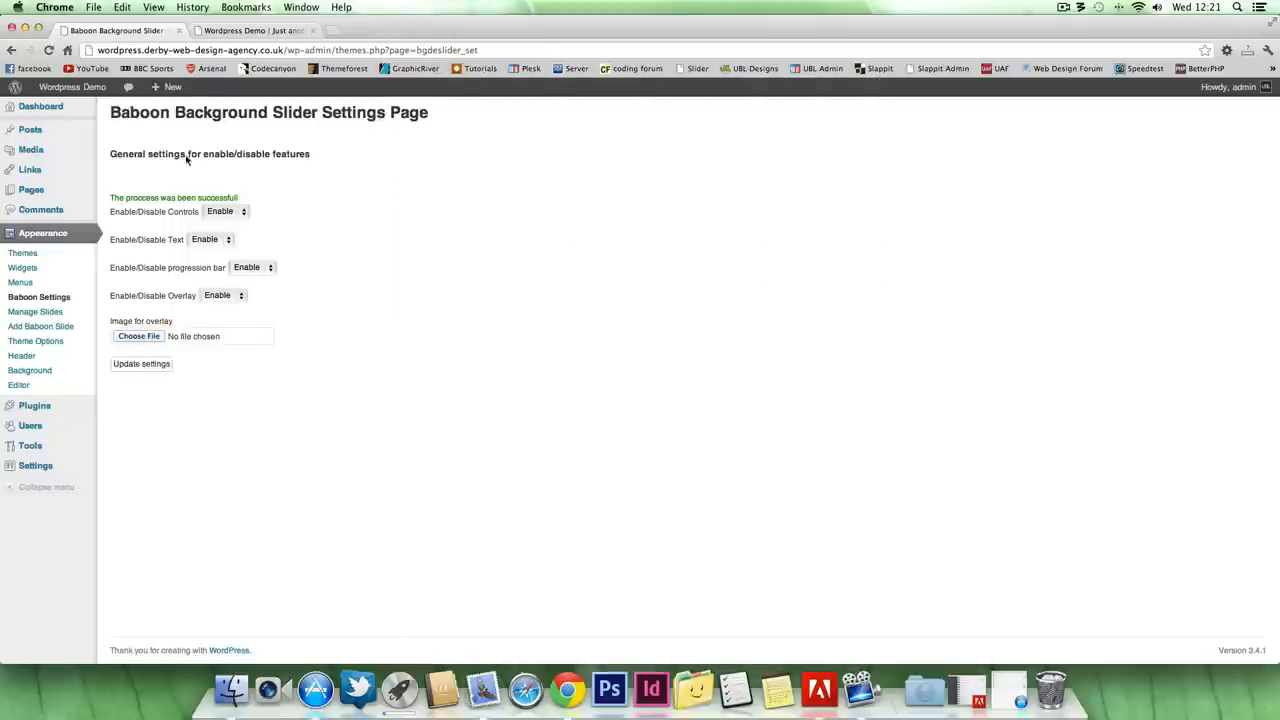
{"action": "left_click", "coordinate": [252, 30]}
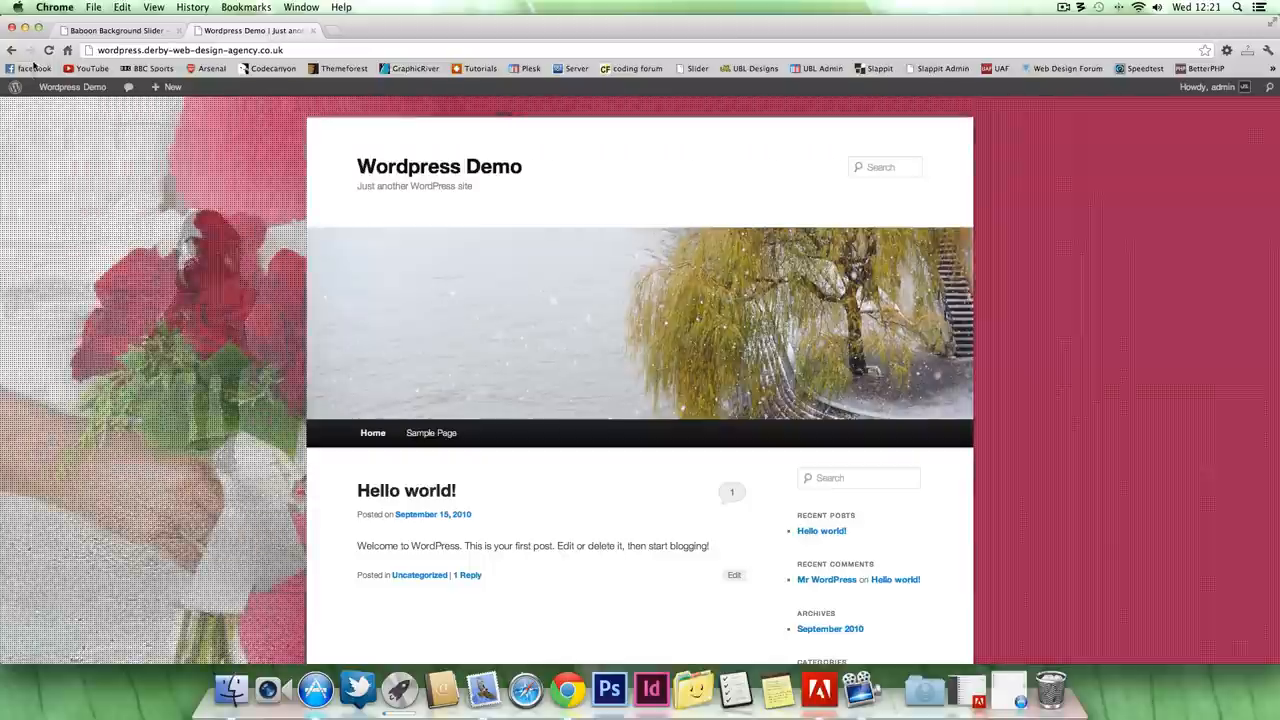
{"action": "left_click", "coordinate": [48, 50]}
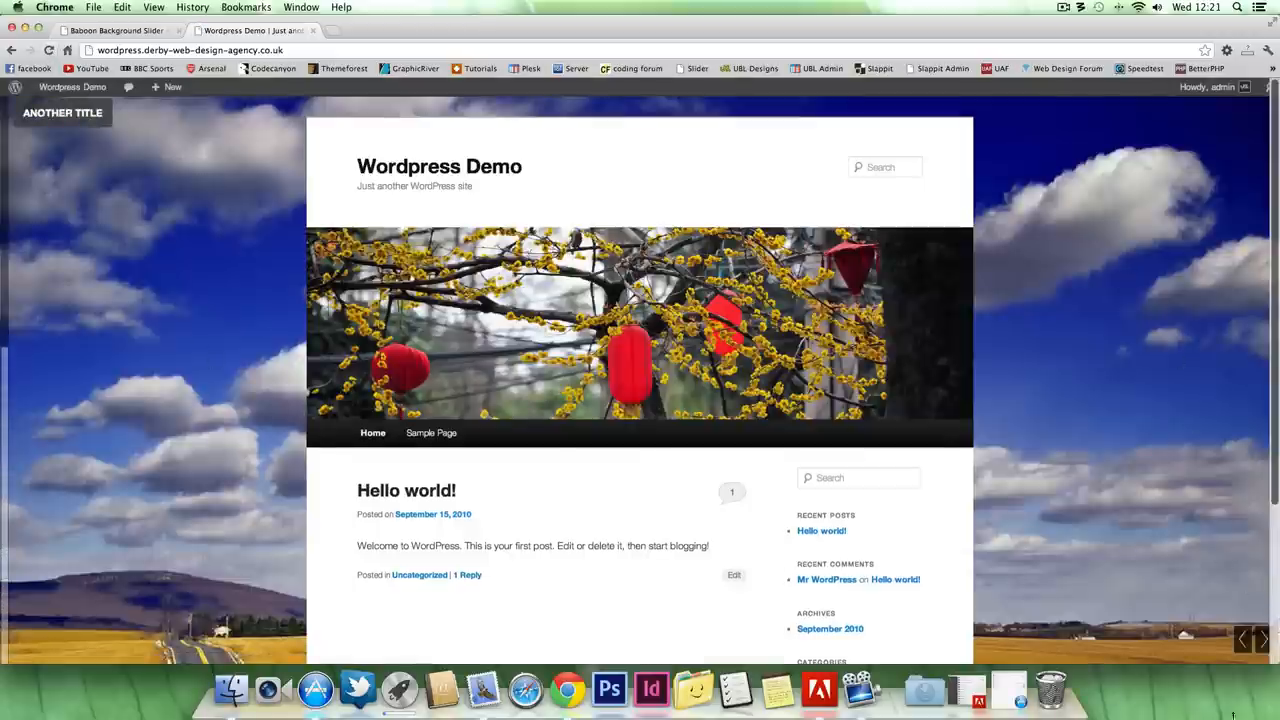
{"action": "scroll", "scroll_direction": "down", "scroll_amount": 3}
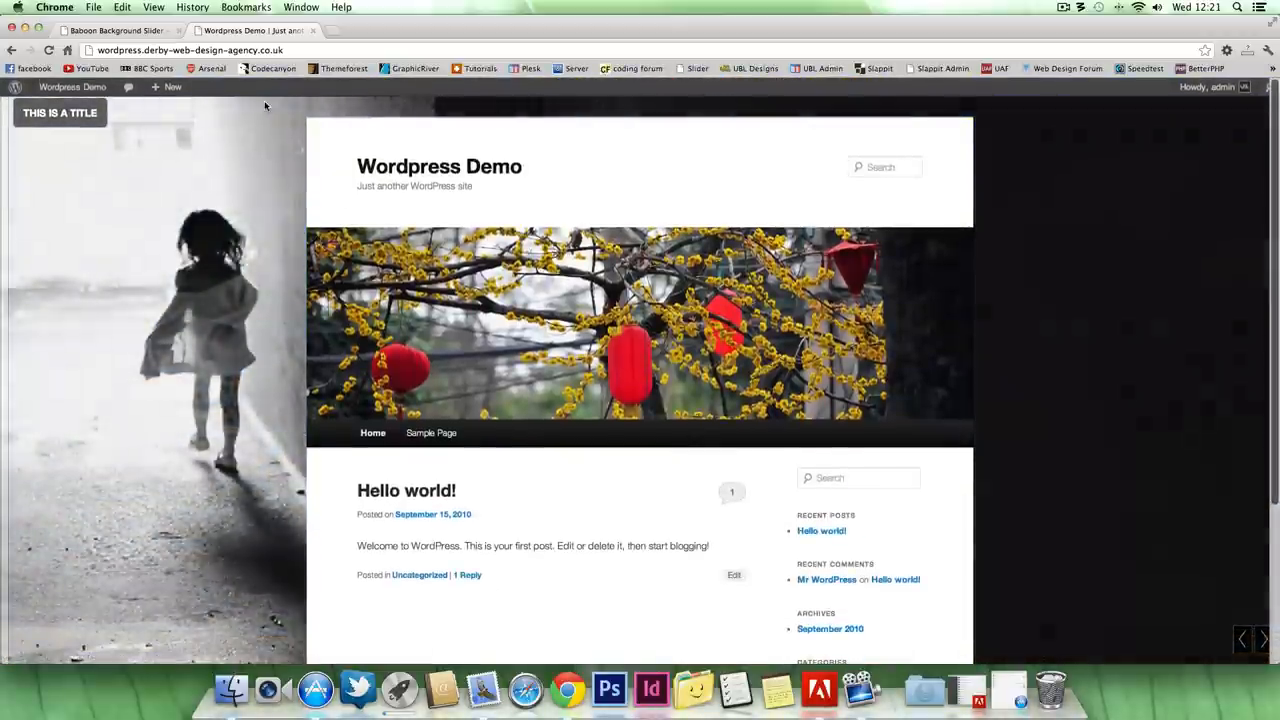
{"action": "left_click", "coordinate": [116, 30]}
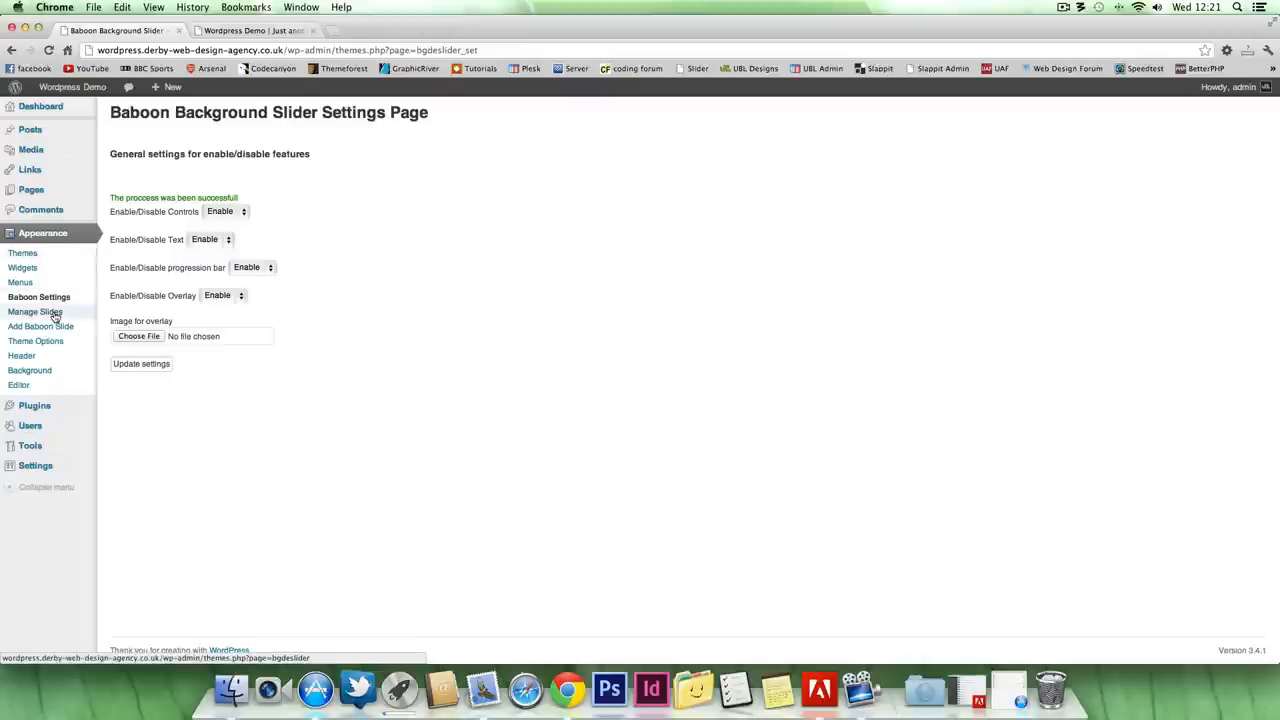
Start a new Baboon slide with the title text 'Another Title Here'.
{"action": "left_click", "coordinate": [40, 326]}
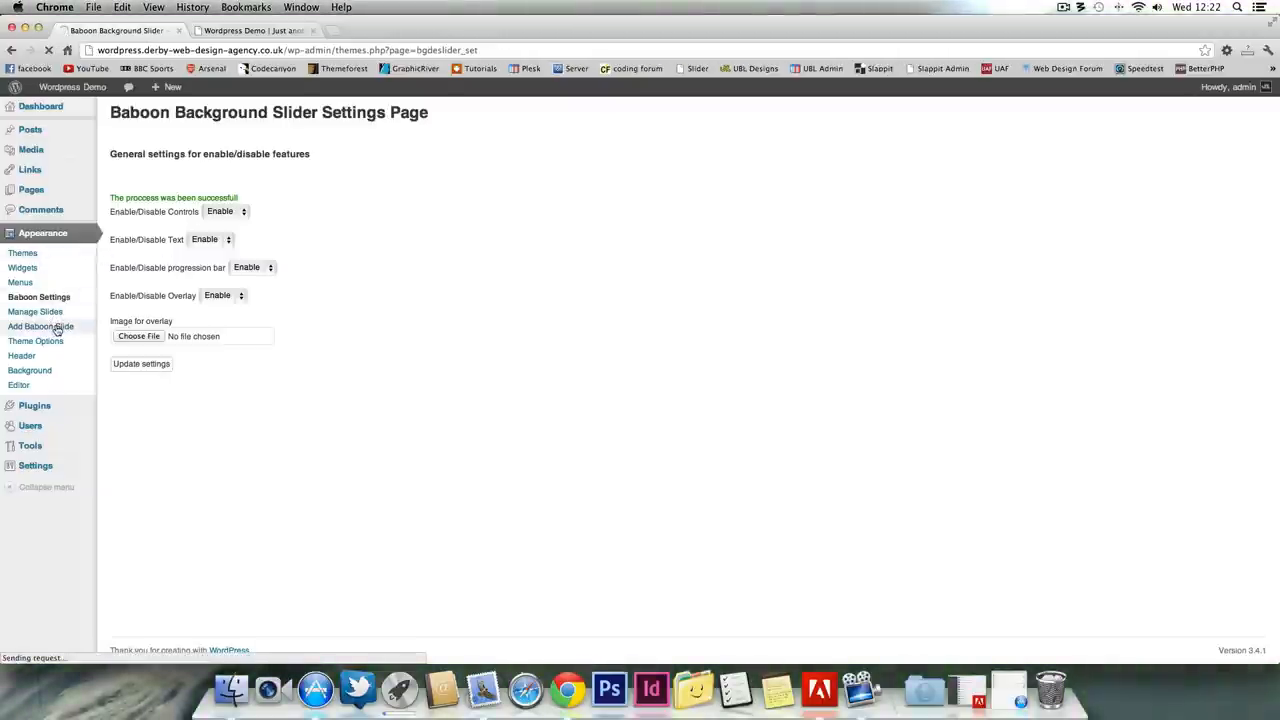
{"action": "left_click", "coordinate": [40, 326]}
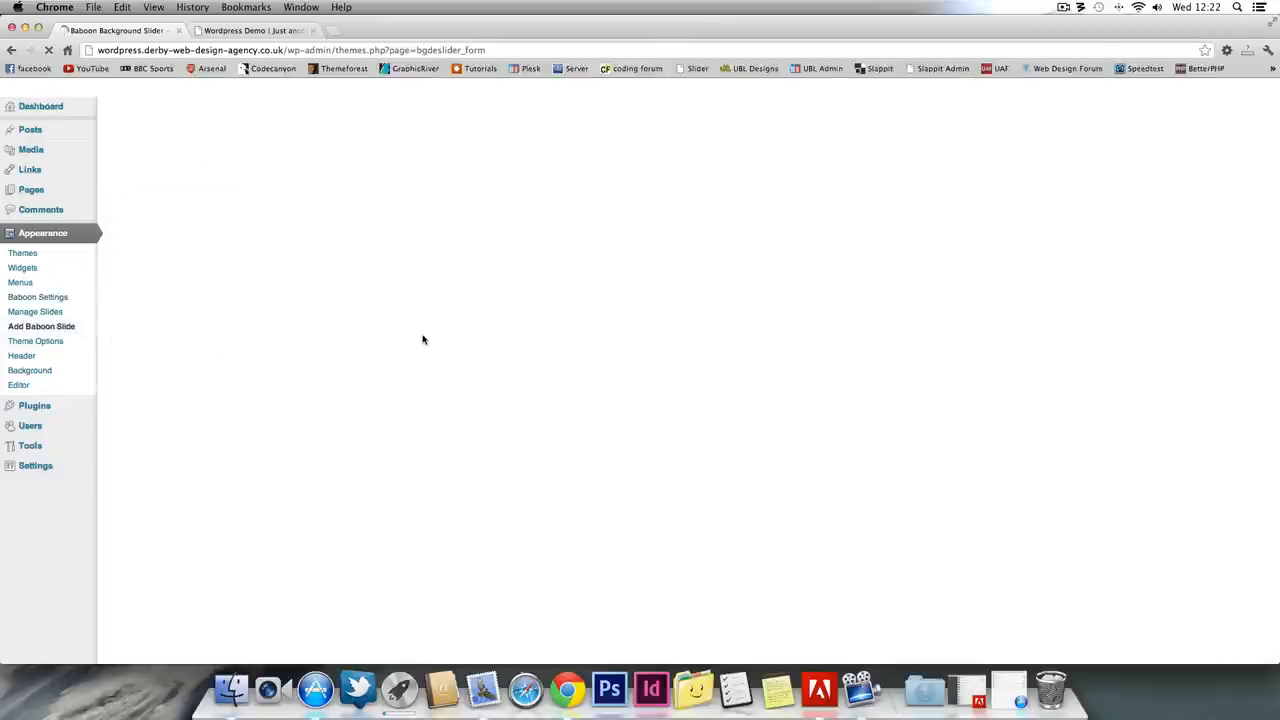
{"action": "left_click", "coordinate": [40, 326]}
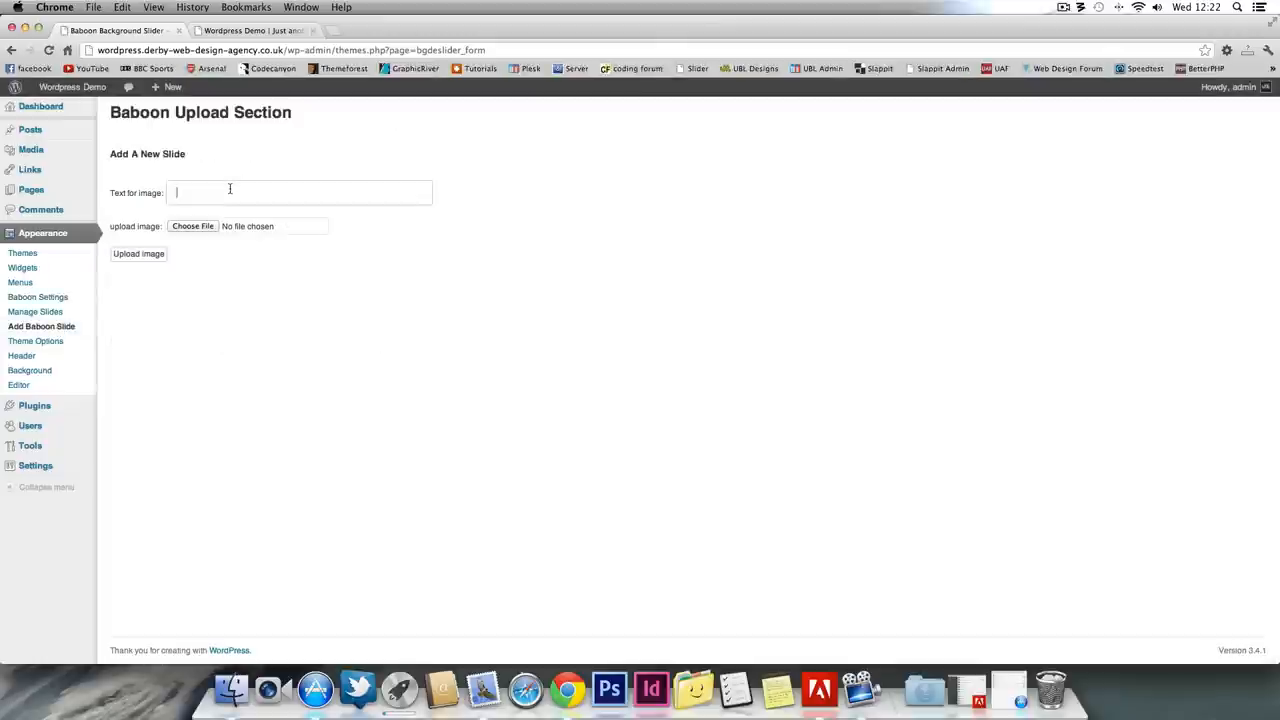
{"action": "type", "text": "Another"}
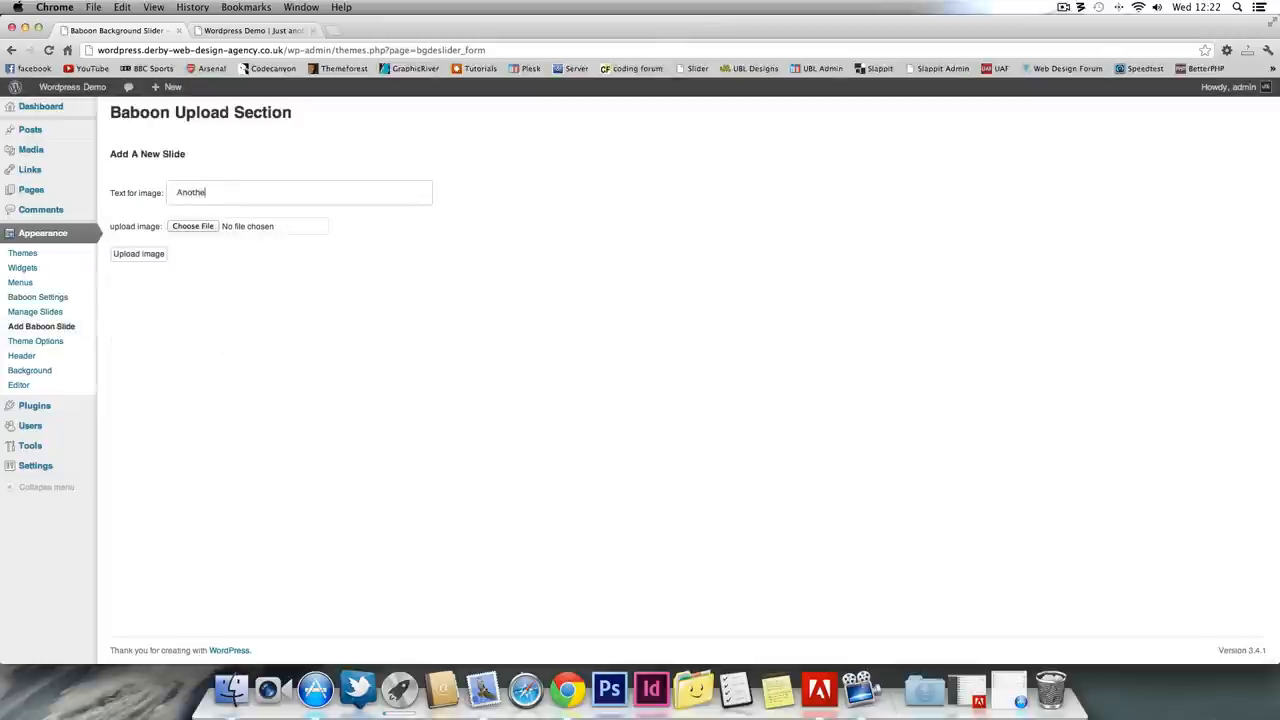
{"action": "type", "text": "r Title"}
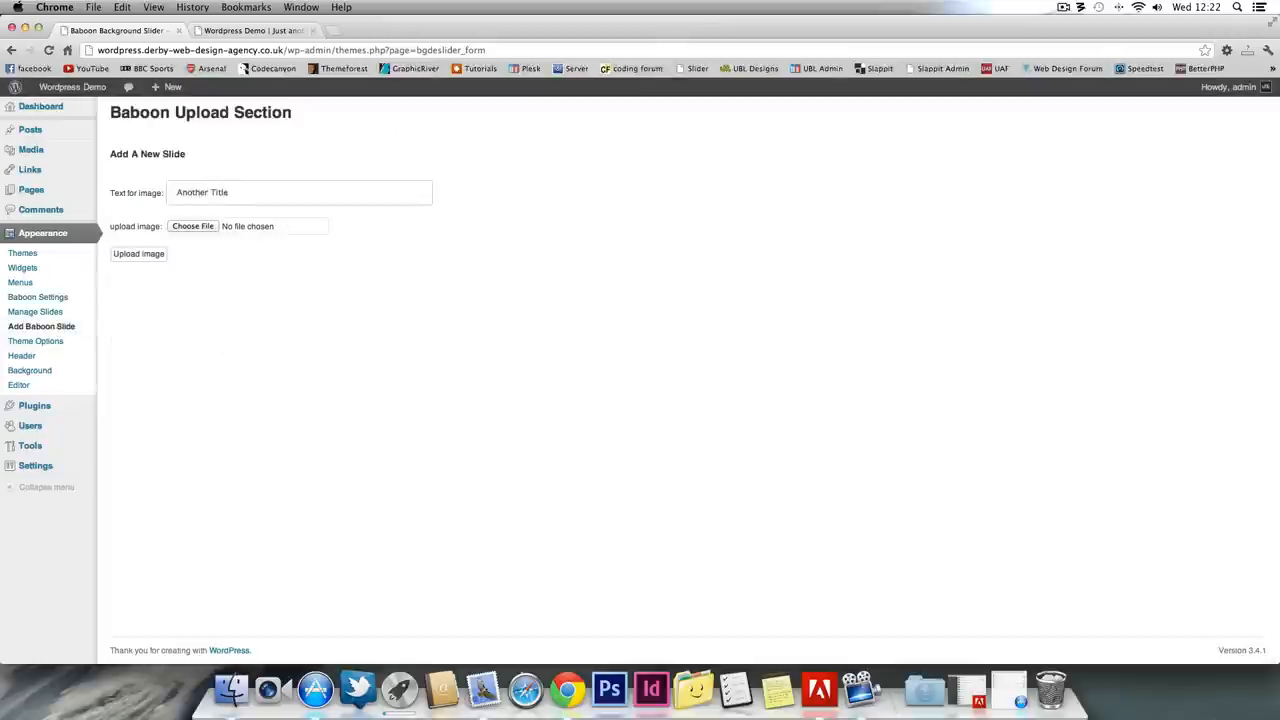
{"action": "type", "text": "Here"}
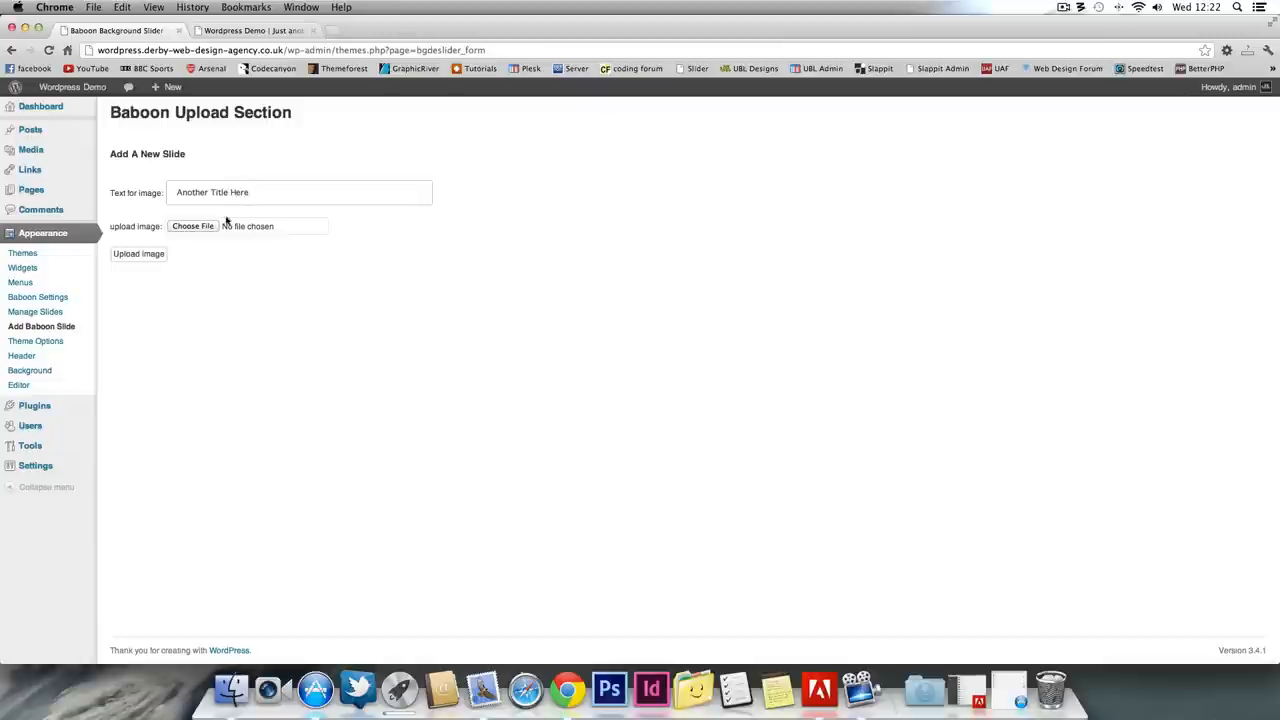
Choose the JPEG photo for the slide and upload it, getting a success message.
{"action": "left_click", "coordinate": [192, 226]}
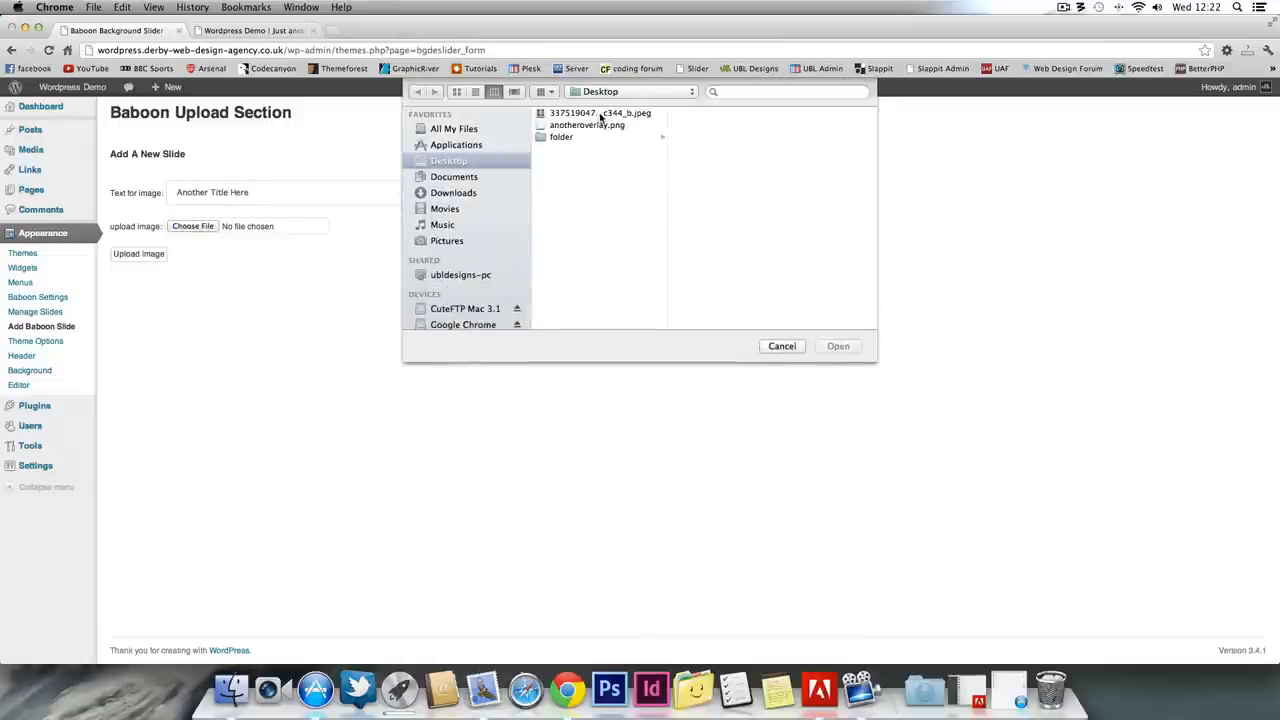
{"action": "left_click", "coordinate": [838, 346]}
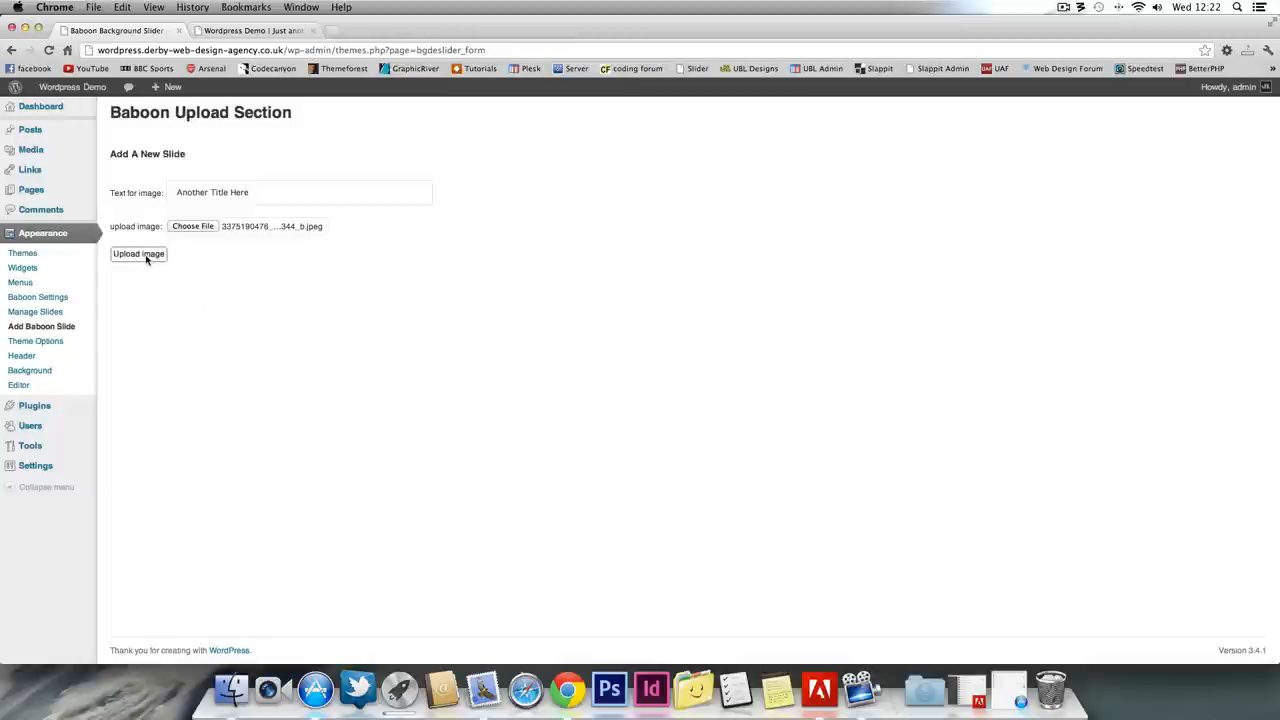
{"action": "left_click", "coordinate": [138, 252]}
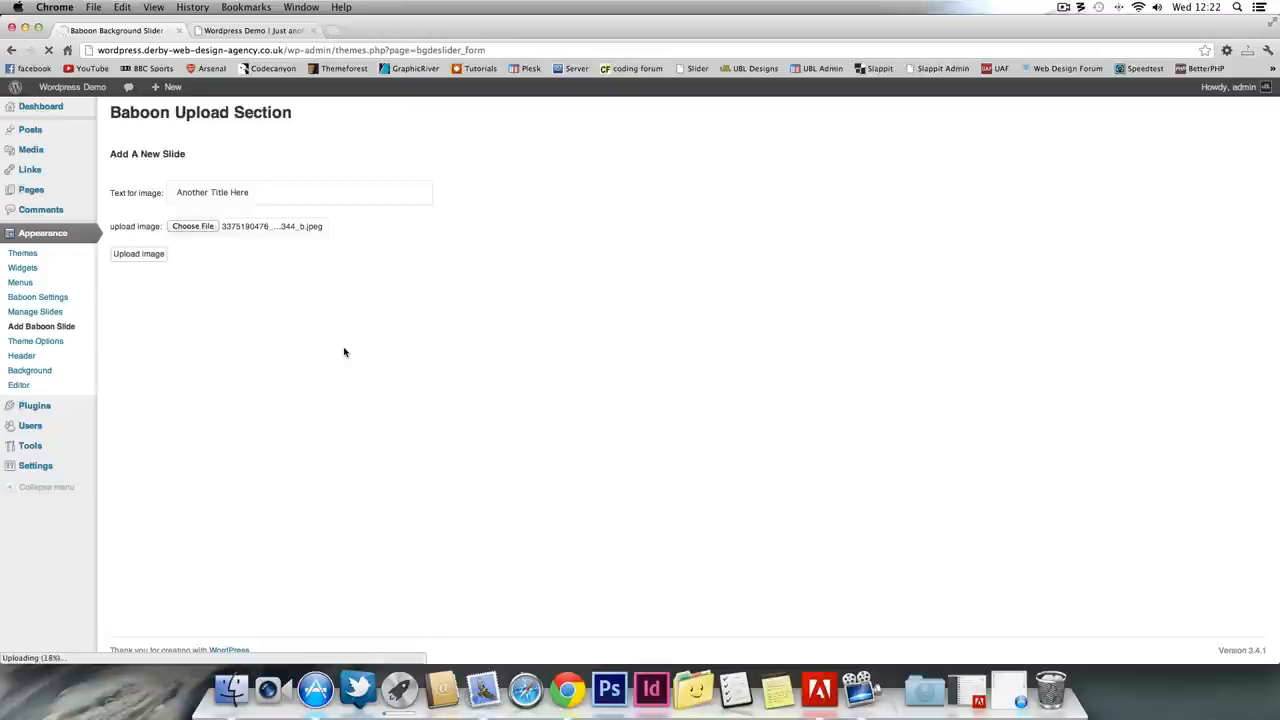
{"action": "left_click", "coordinate": [138, 252]}
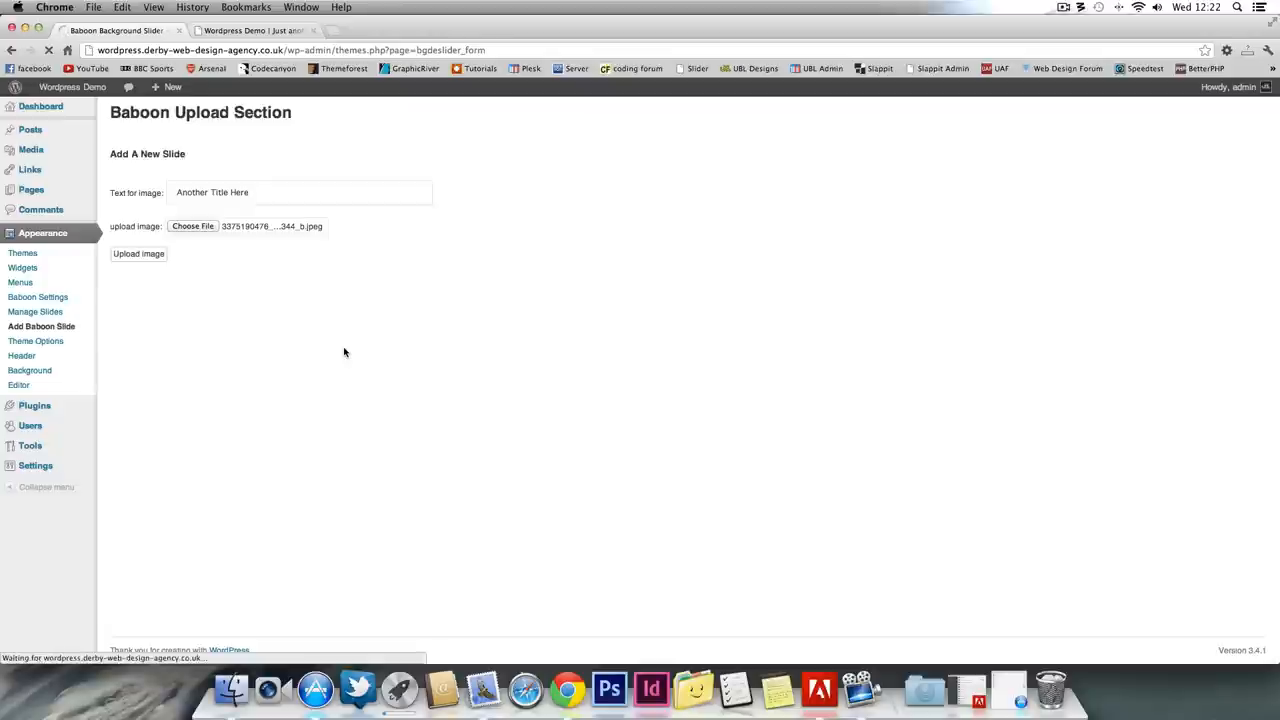
{"action": "left_click", "coordinate": [138, 252]}
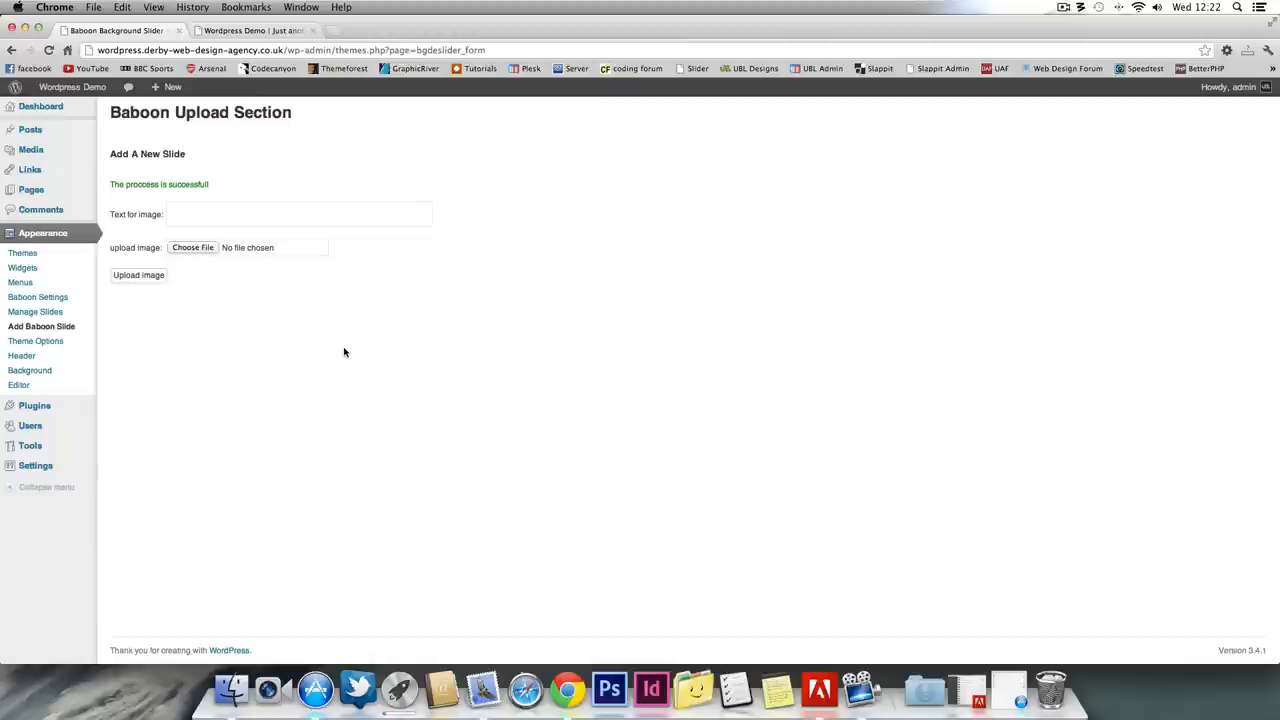
{"action": "mouse_move", "coordinate": [260, 16]}
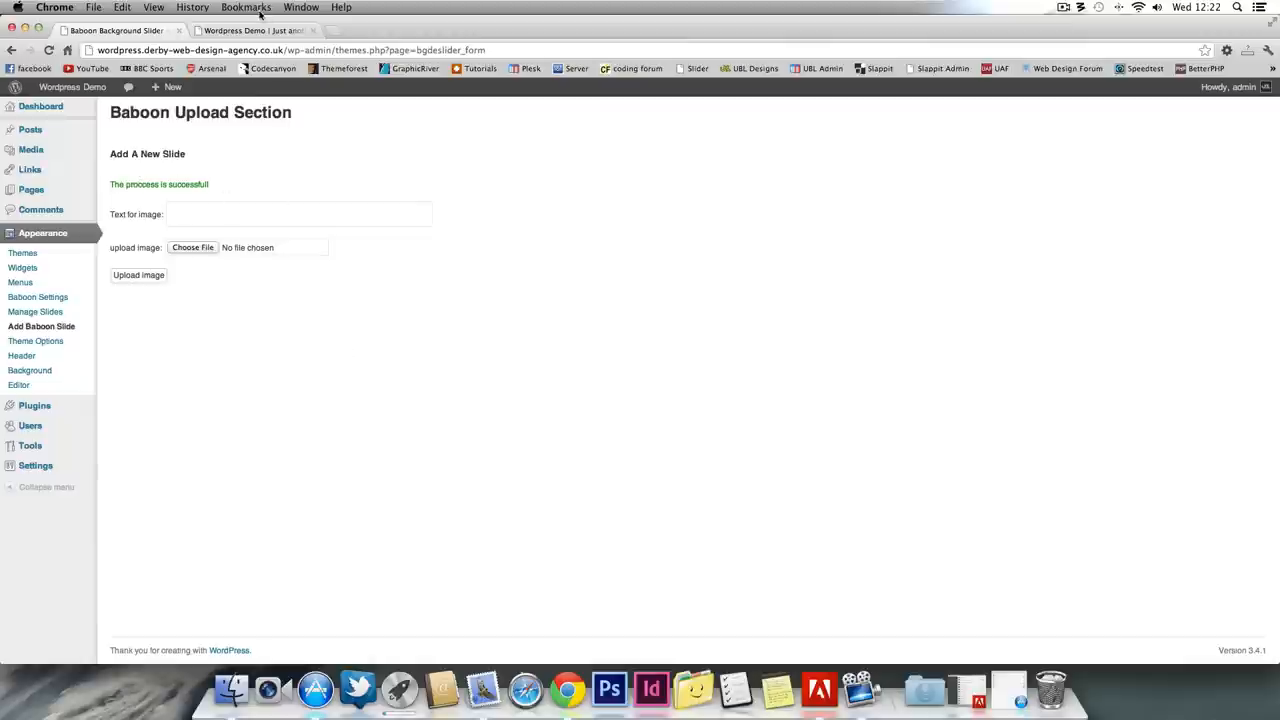
Cycle the demo site's slider to the new 'Another Title Here' slide, then return to the plugin admin.
{"action": "left_click", "coordinate": [250, 30]}
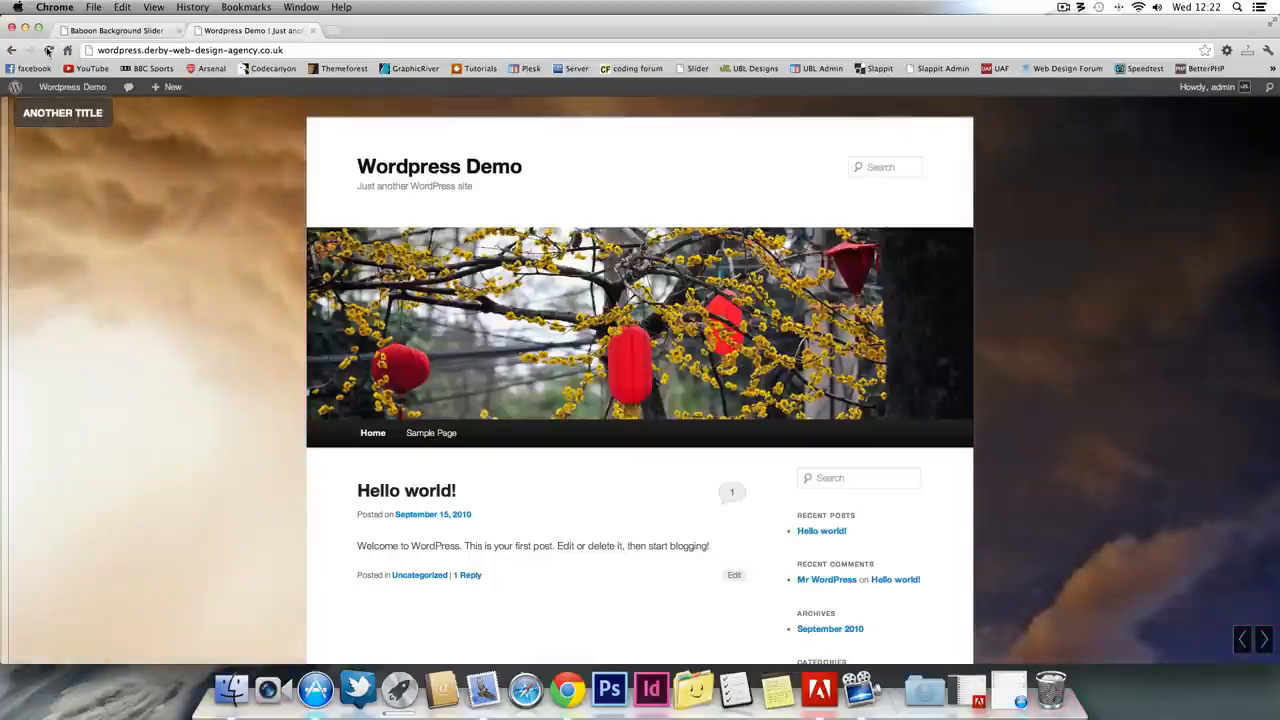
{"action": "left_click", "coordinate": [12, 50]}
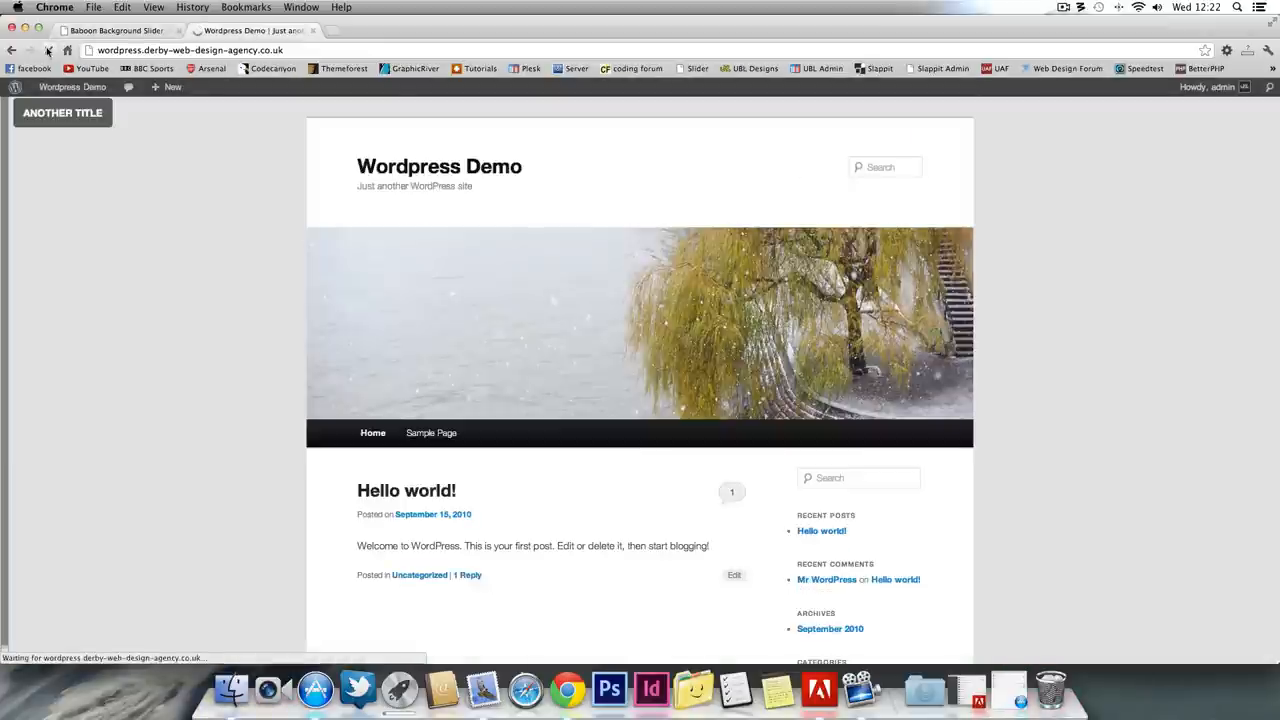
{"action": "left_click", "coordinate": [48, 50]}
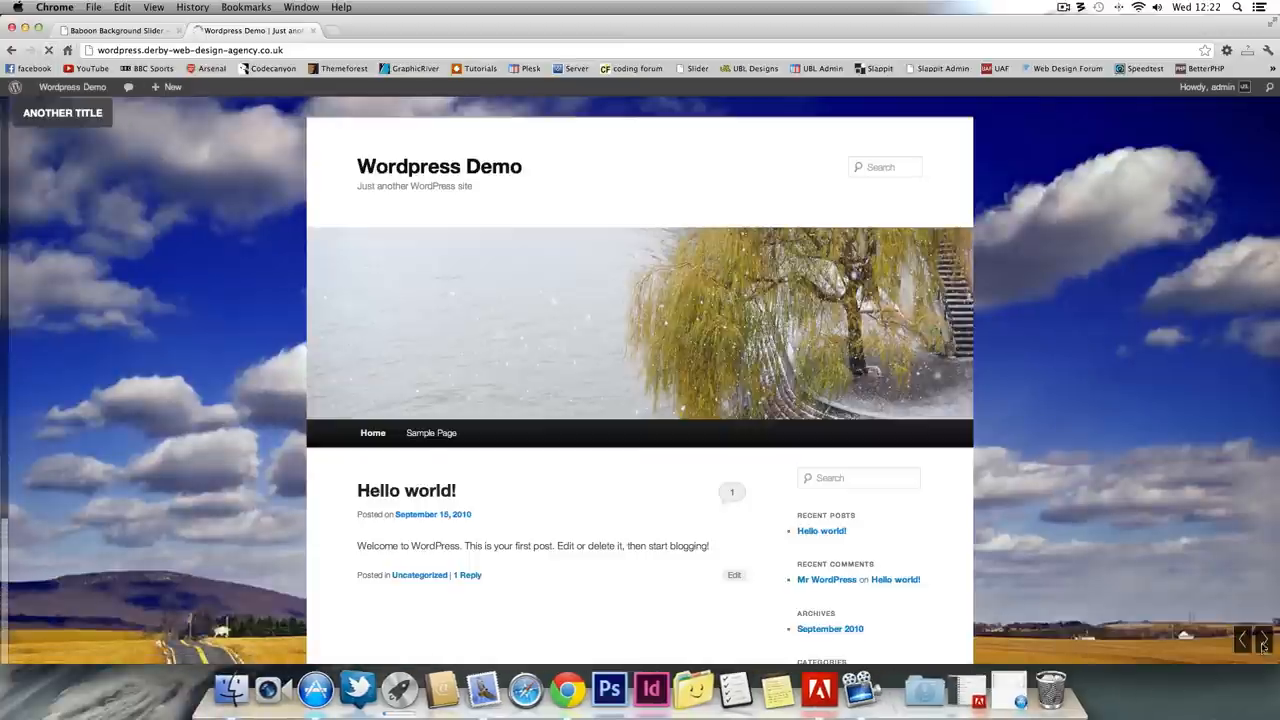
{"action": "left_click", "coordinate": [1264, 640]}
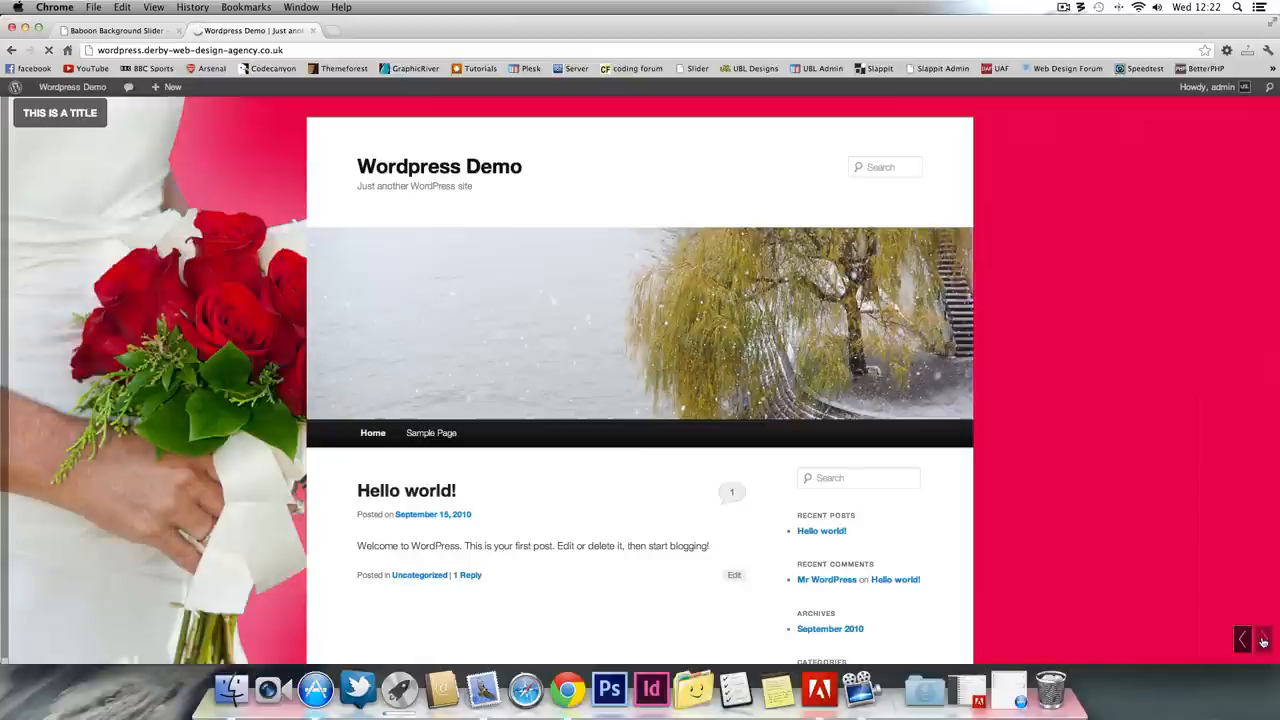
{"action": "left_click", "coordinate": [1264, 640]}
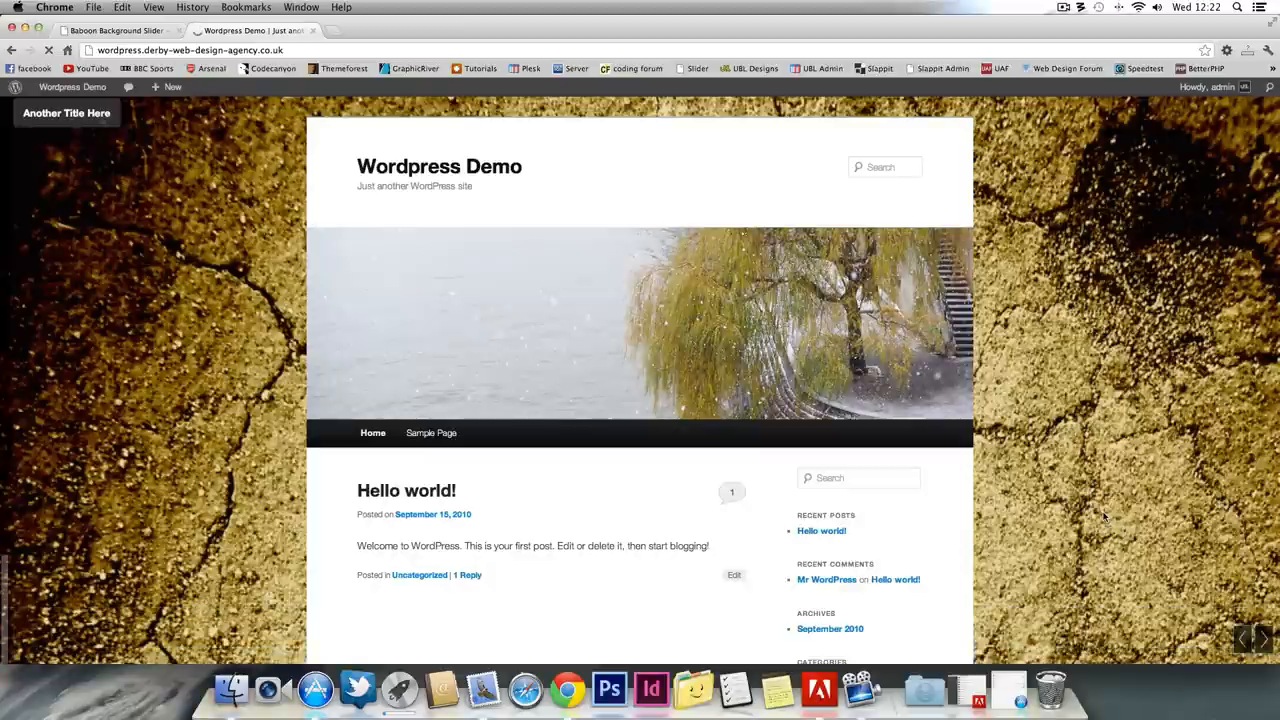
{"action": "mouse_move", "coordinate": [1140, 480]}
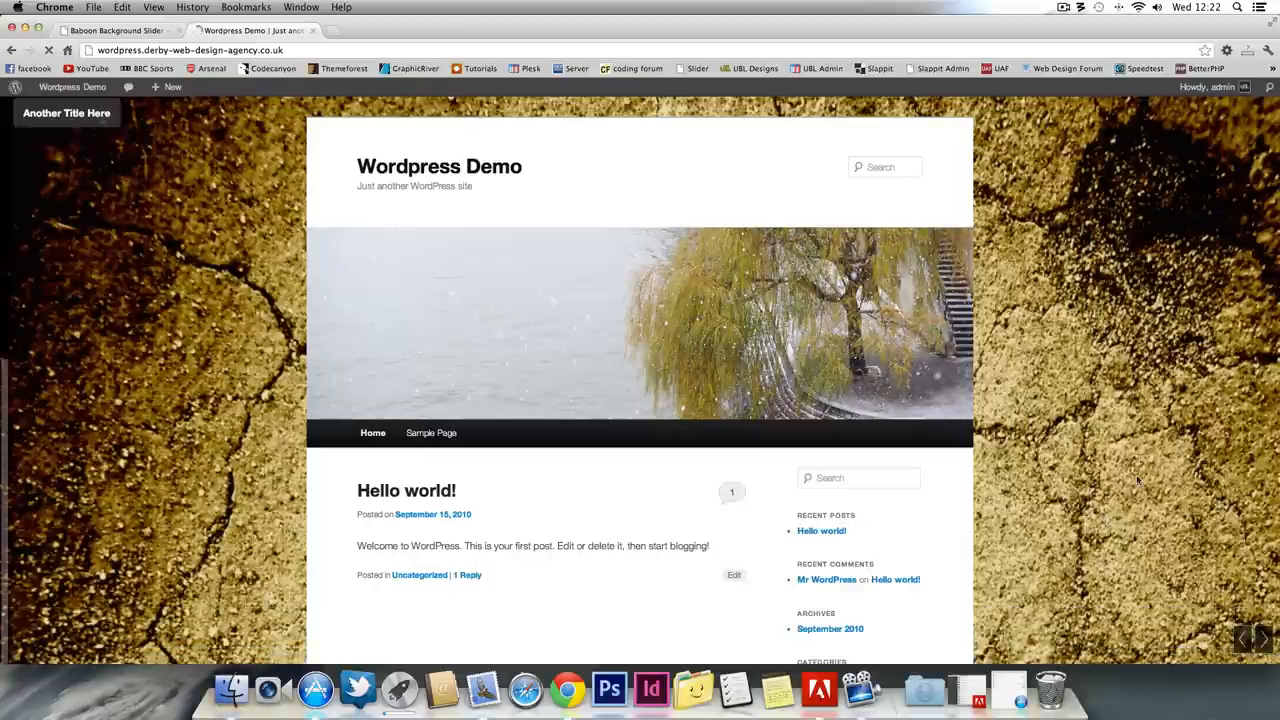
{"action": "mouse_move", "coordinate": [88, 436]}
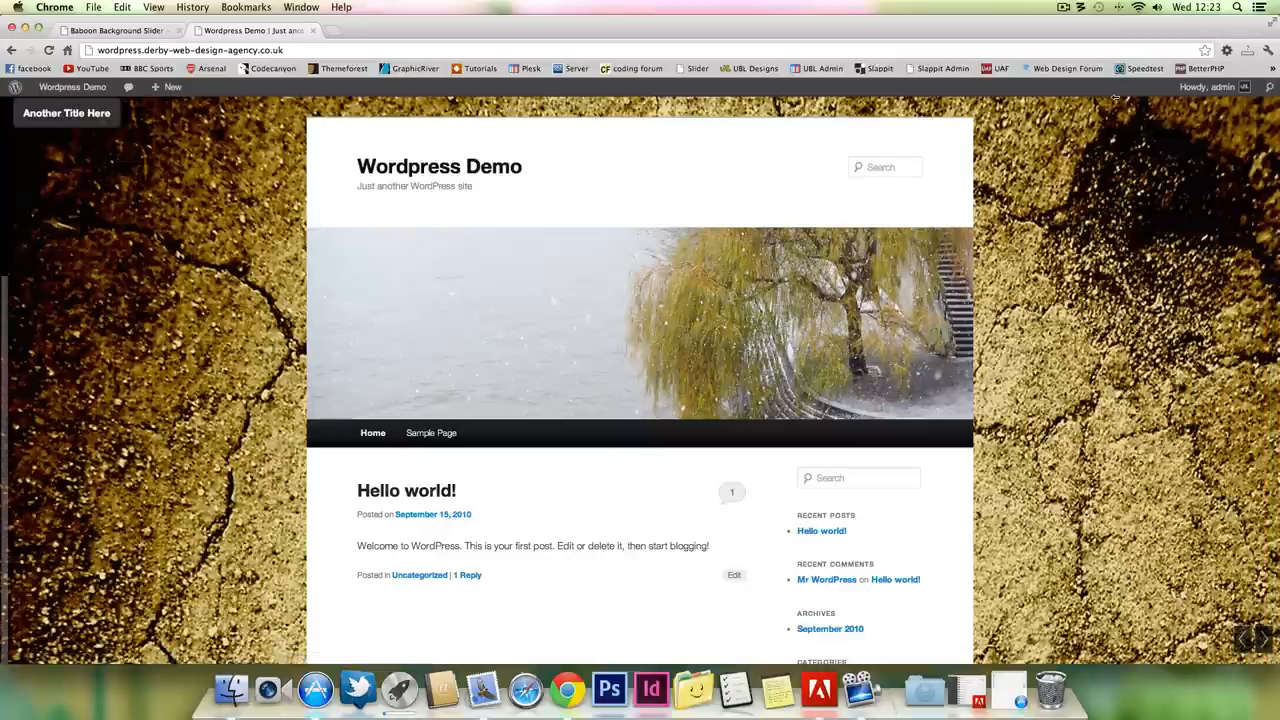
{"action": "left_click", "coordinate": [112, 30]}
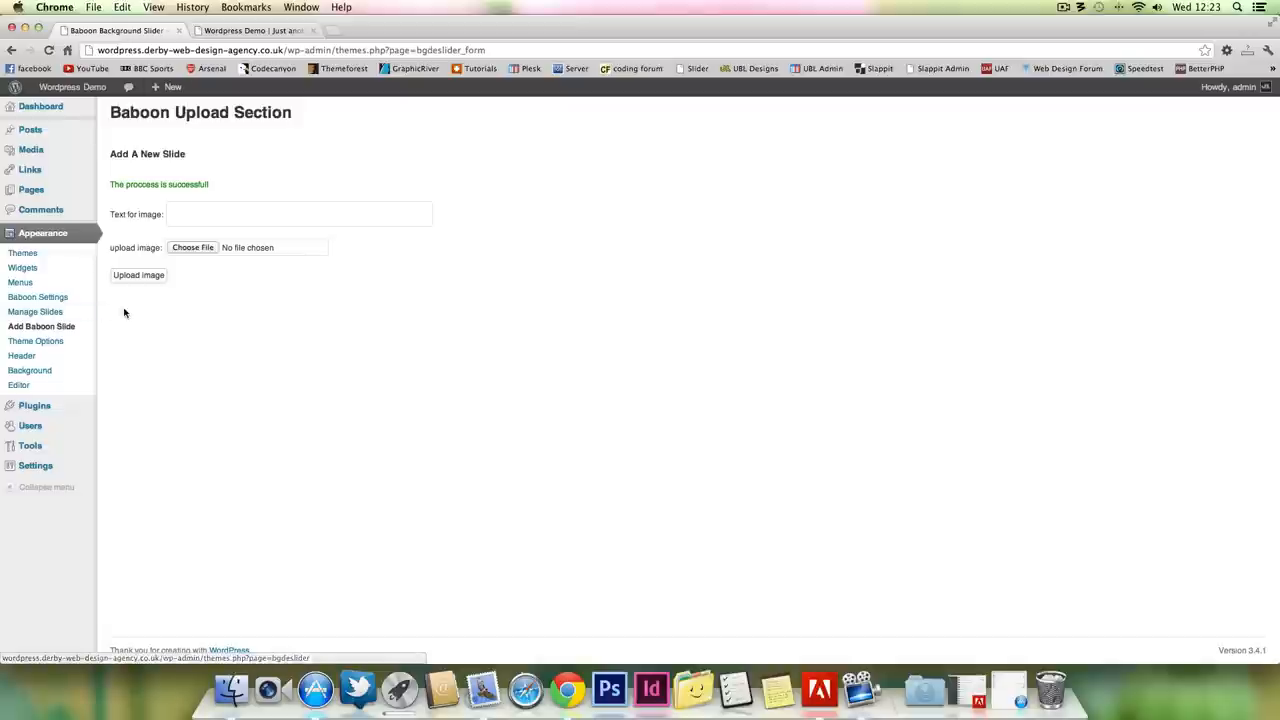
{"action": "mouse_move", "coordinate": [56, 340]}
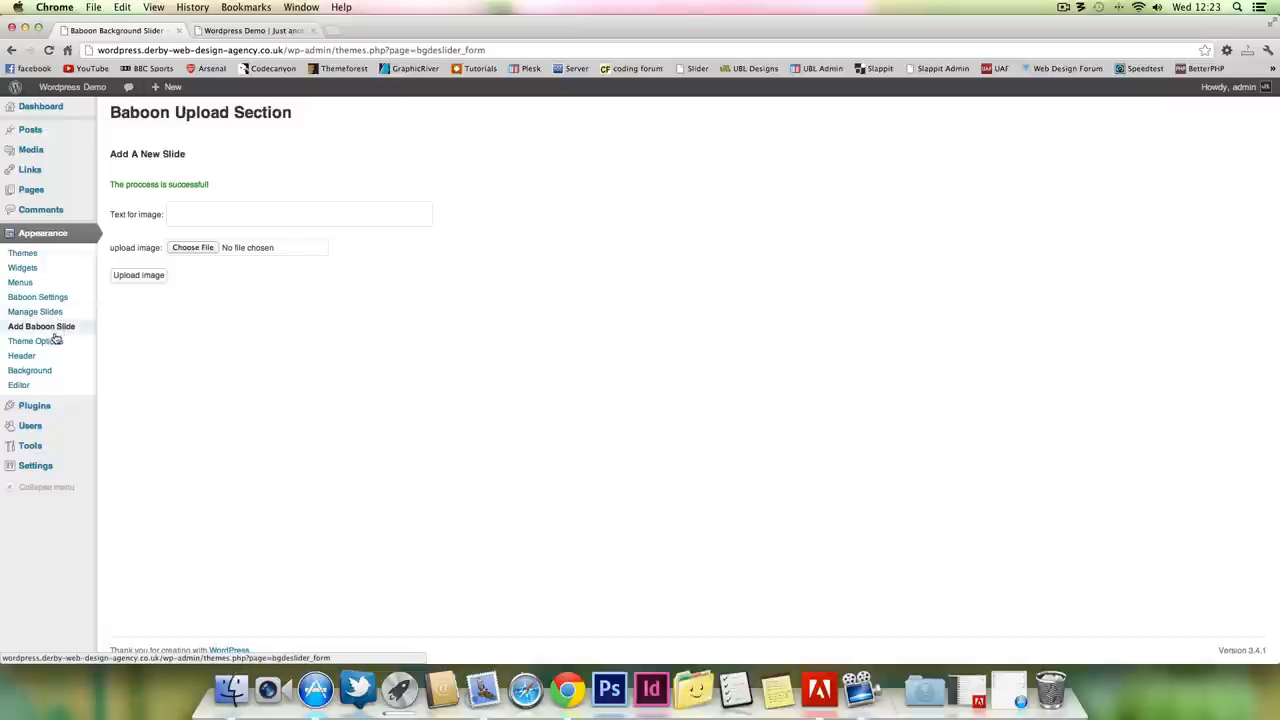
In Manage Slides, retitle the road-and-sky slide 'Title Of Image 1', save it, and view the demo site.
{"action": "left_click", "coordinate": [36, 312]}
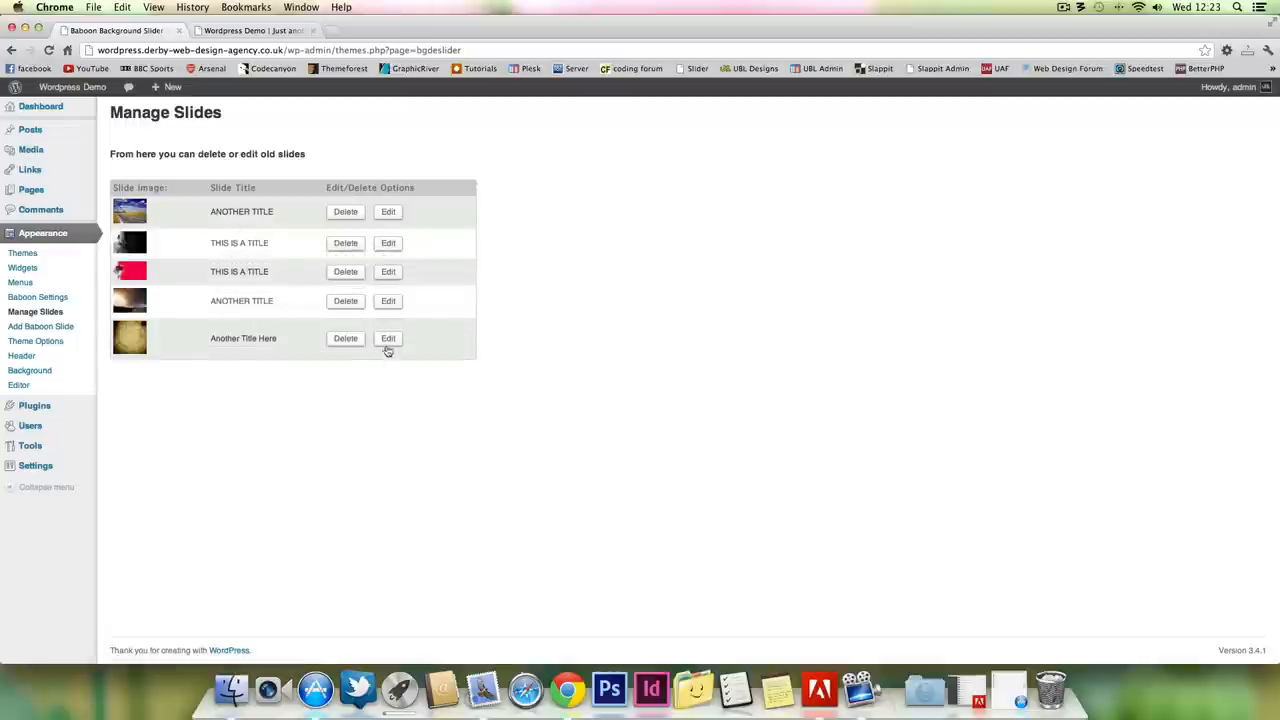
{"action": "left_click", "coordinate": [344, 338]}
{"action": "type", "text": "Title"}
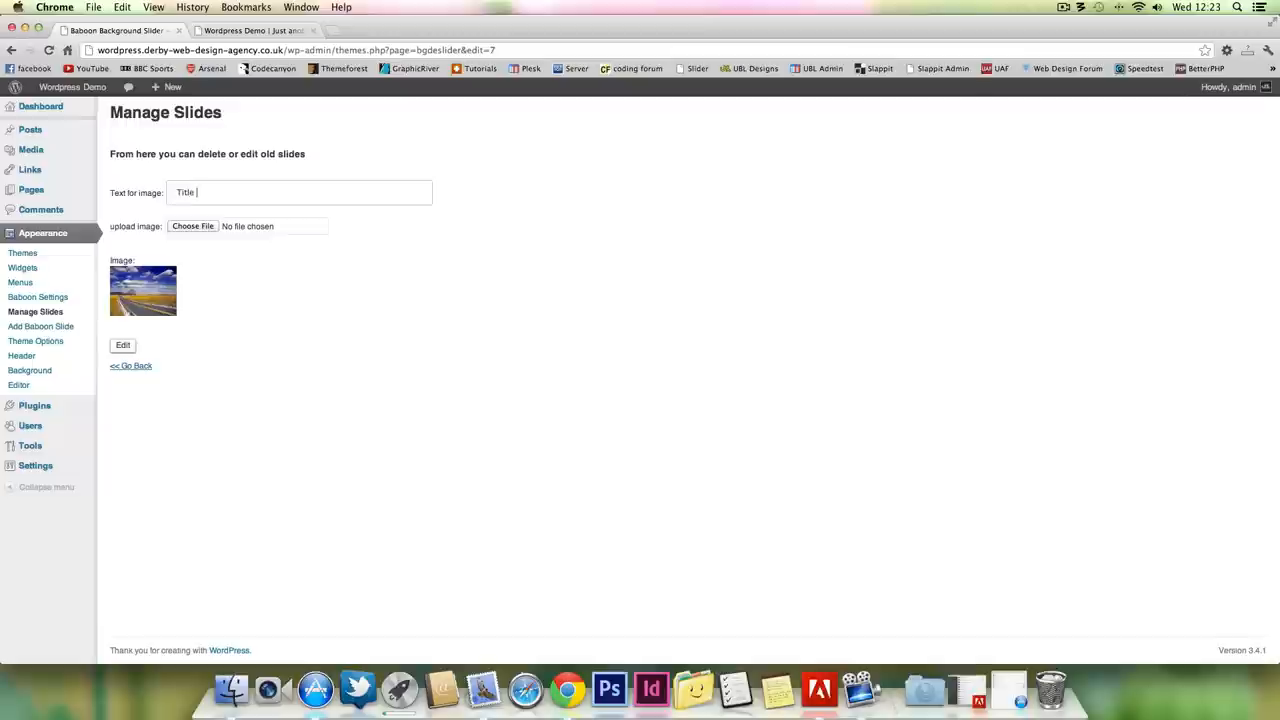
{"action": "type", "text": "Of"}
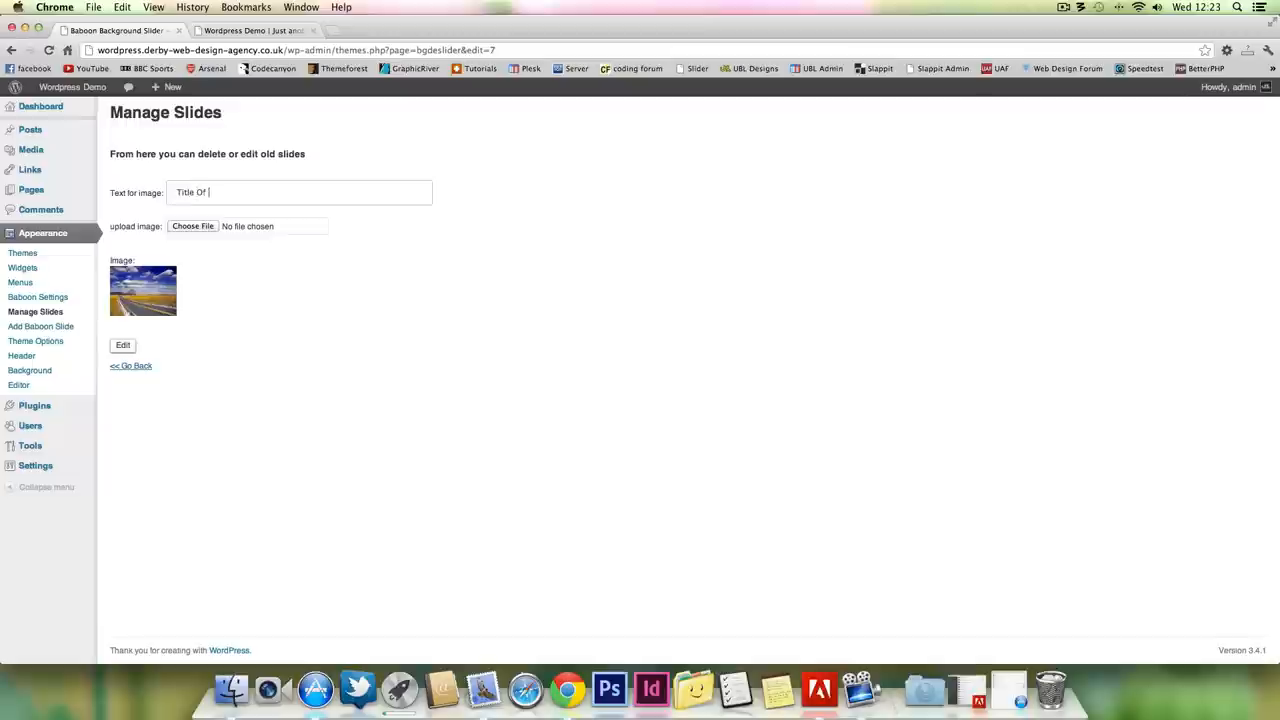
{"action": "type", "text": "Image 1"}
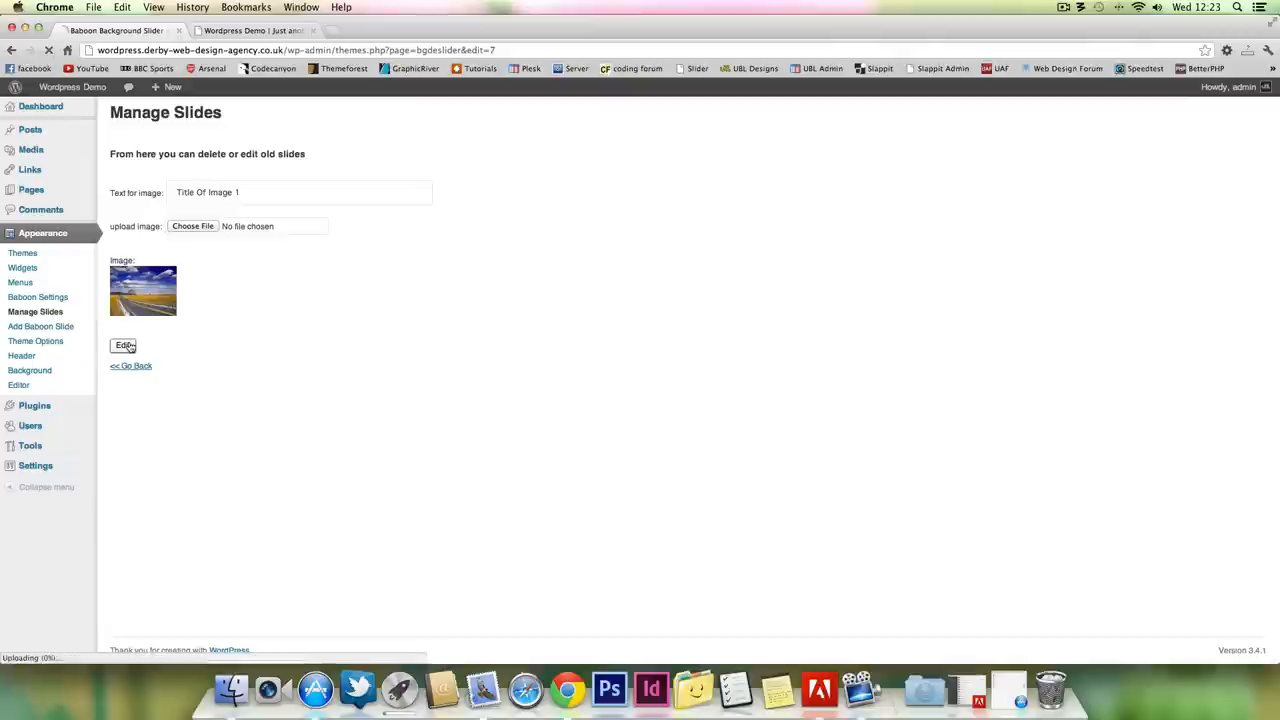
{"action": "left_click", "coordinate": [124, 344]}
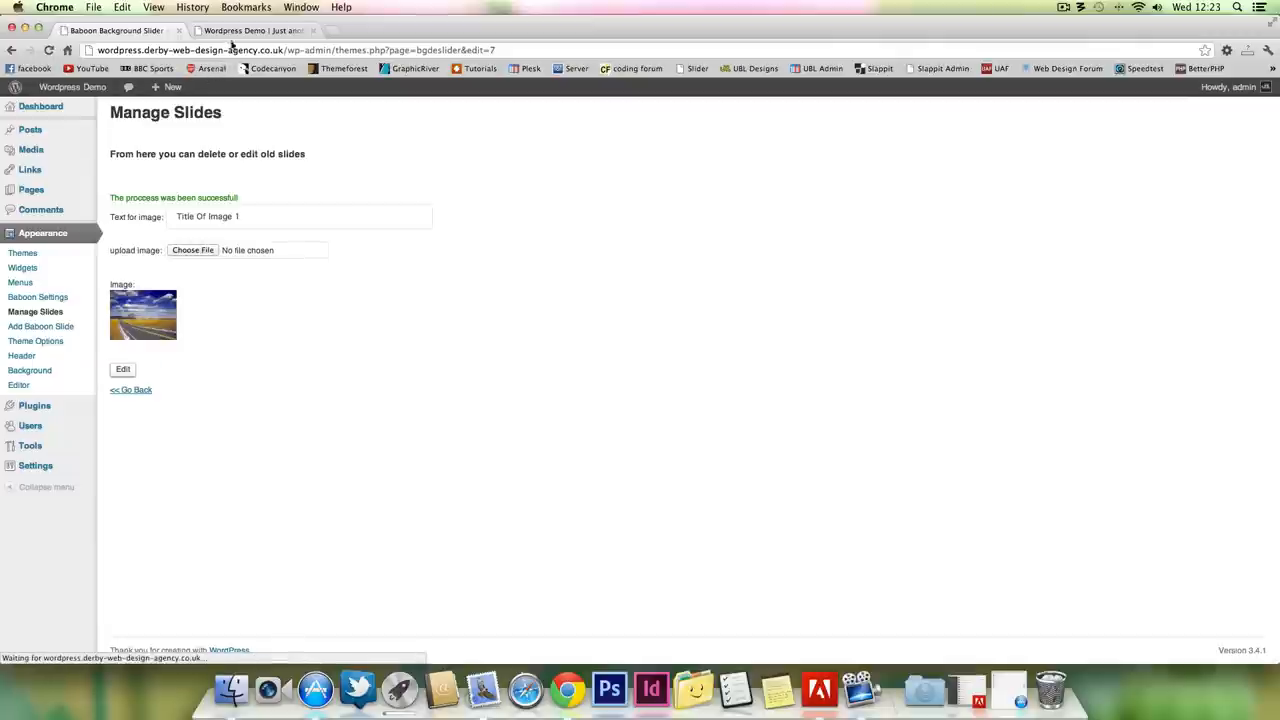
{"action": "left_click", "coordinate": [250, 30]}
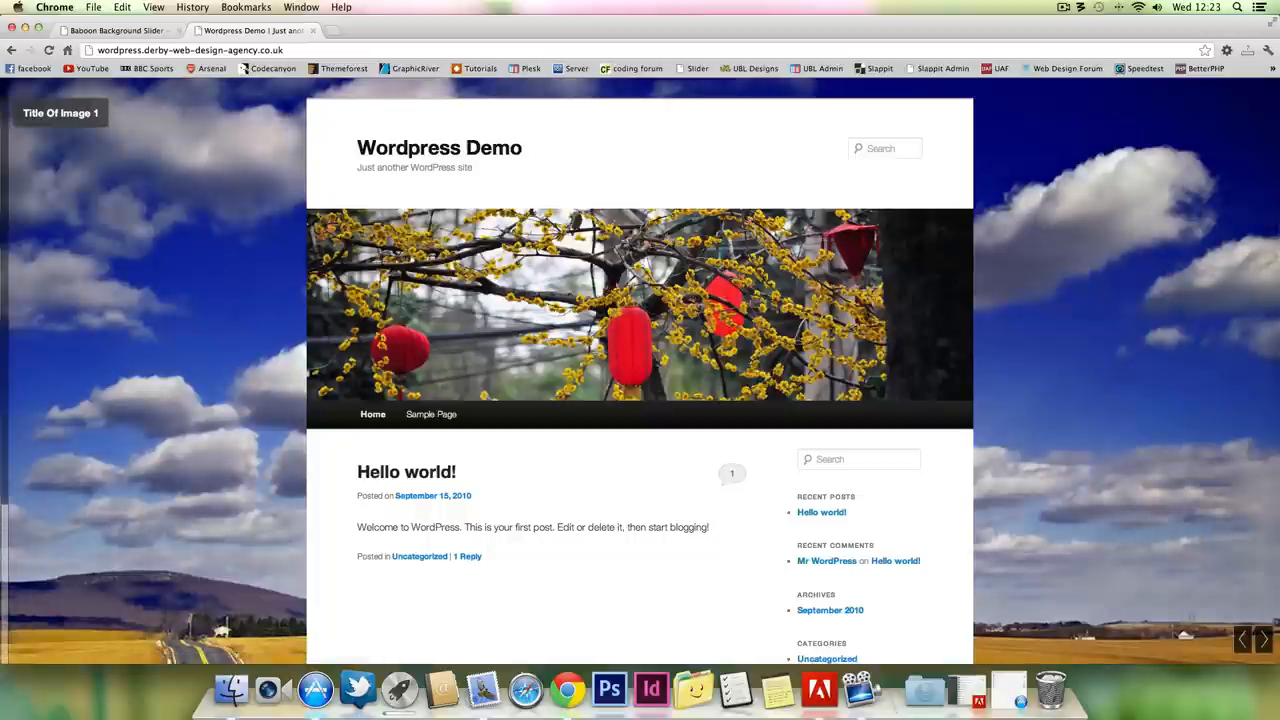
{"action": "mouse_move", "coordinate": [30, 100]}
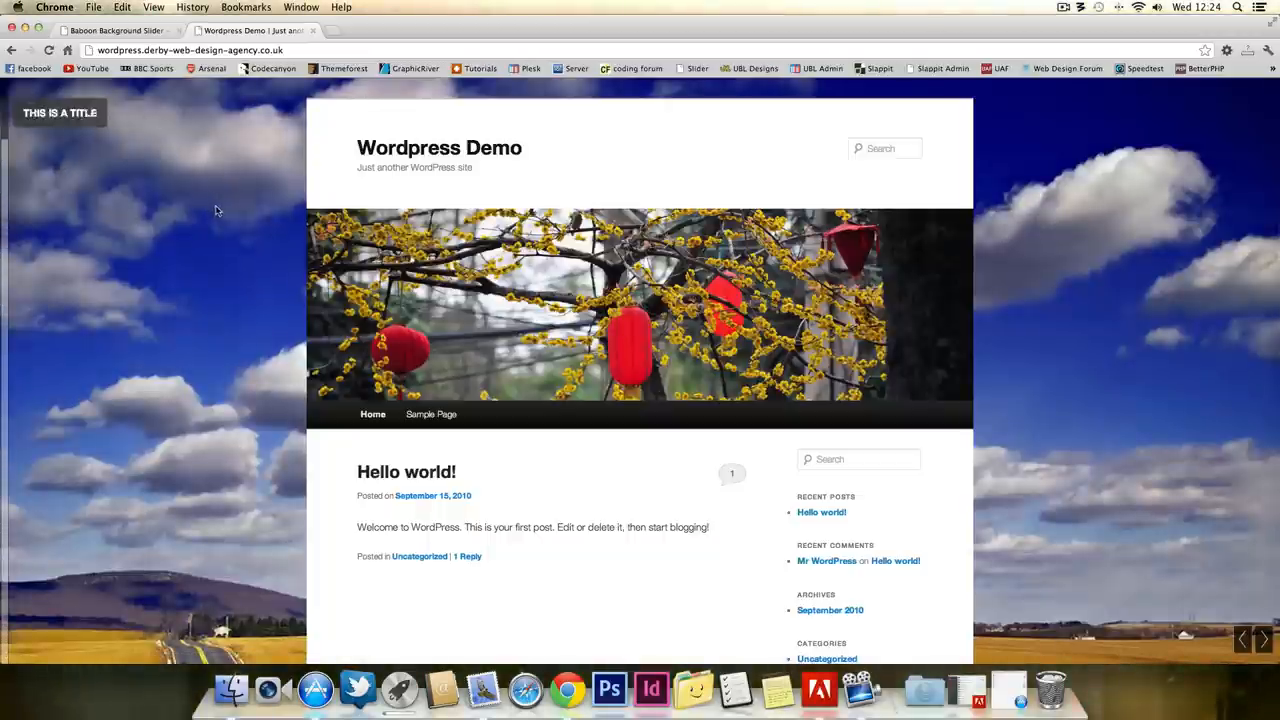
{"action": "scroll", "scroll_direction": "down", "scroll_amount": 3}
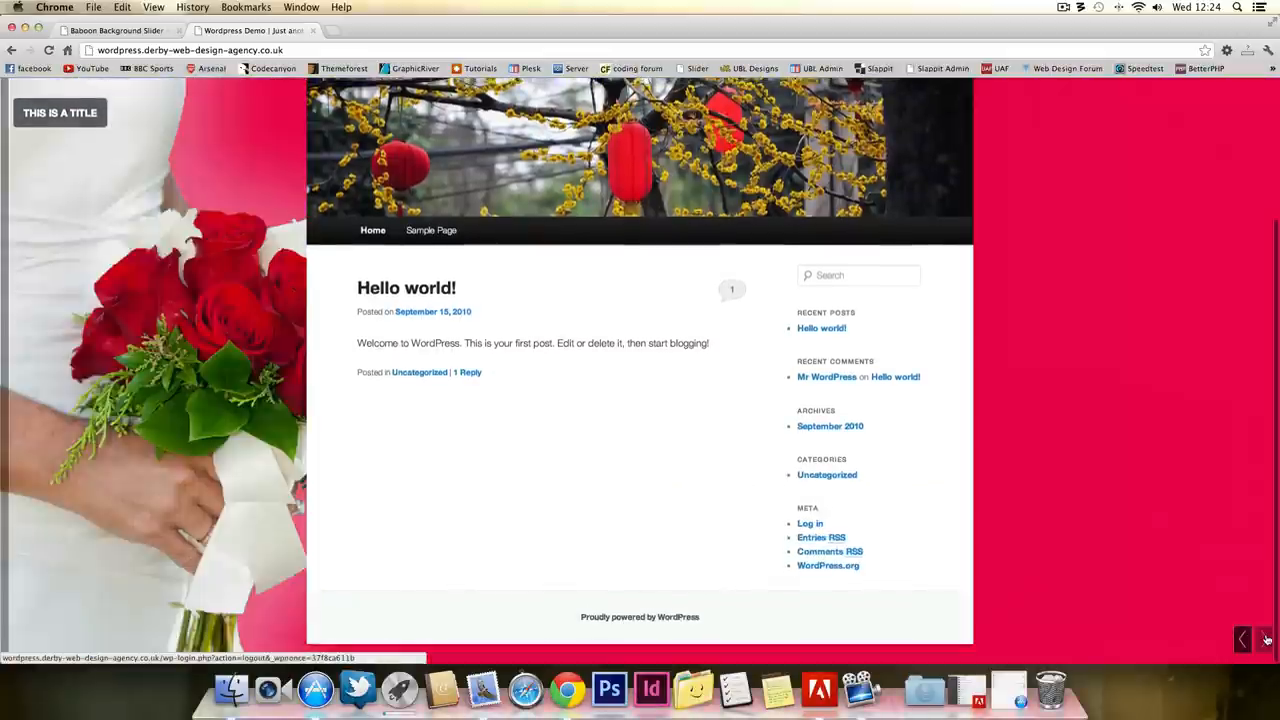
{"action": "scroll", "scroll_direction": "up", "scroll_amount": 3}
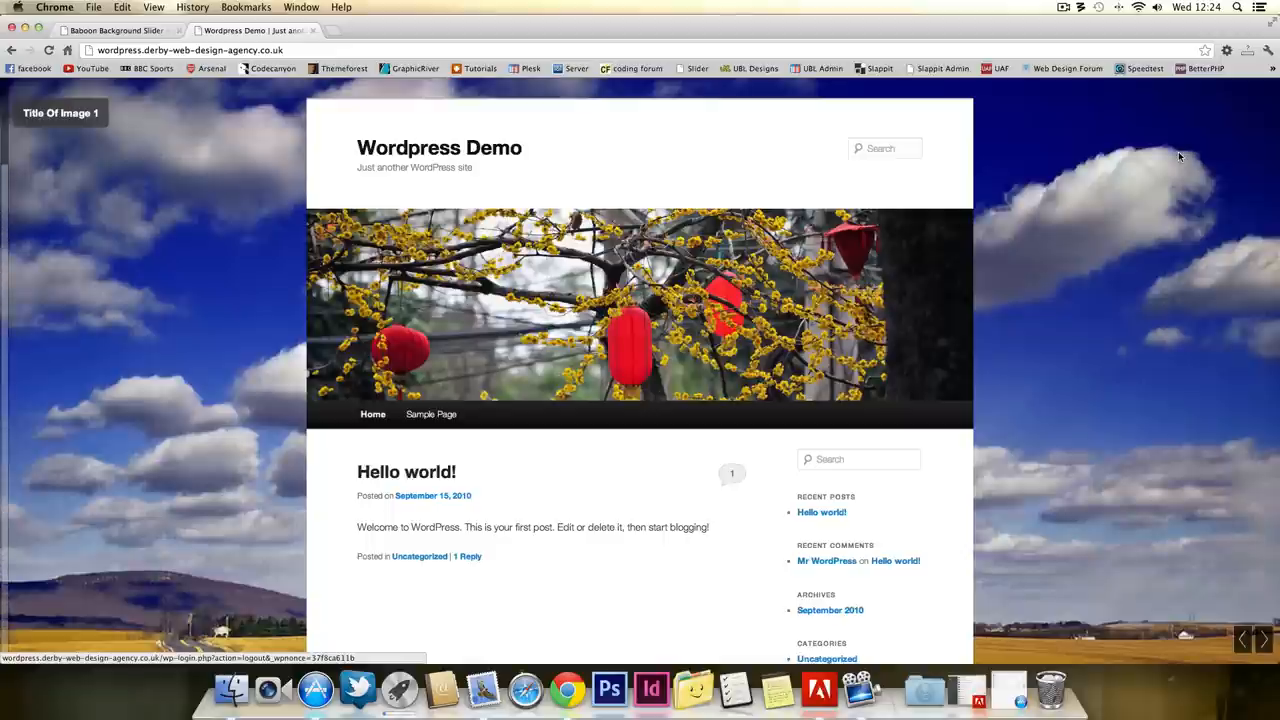
{"action": "scroll", "scroll_direction": "down", "scroll_amount": 3}
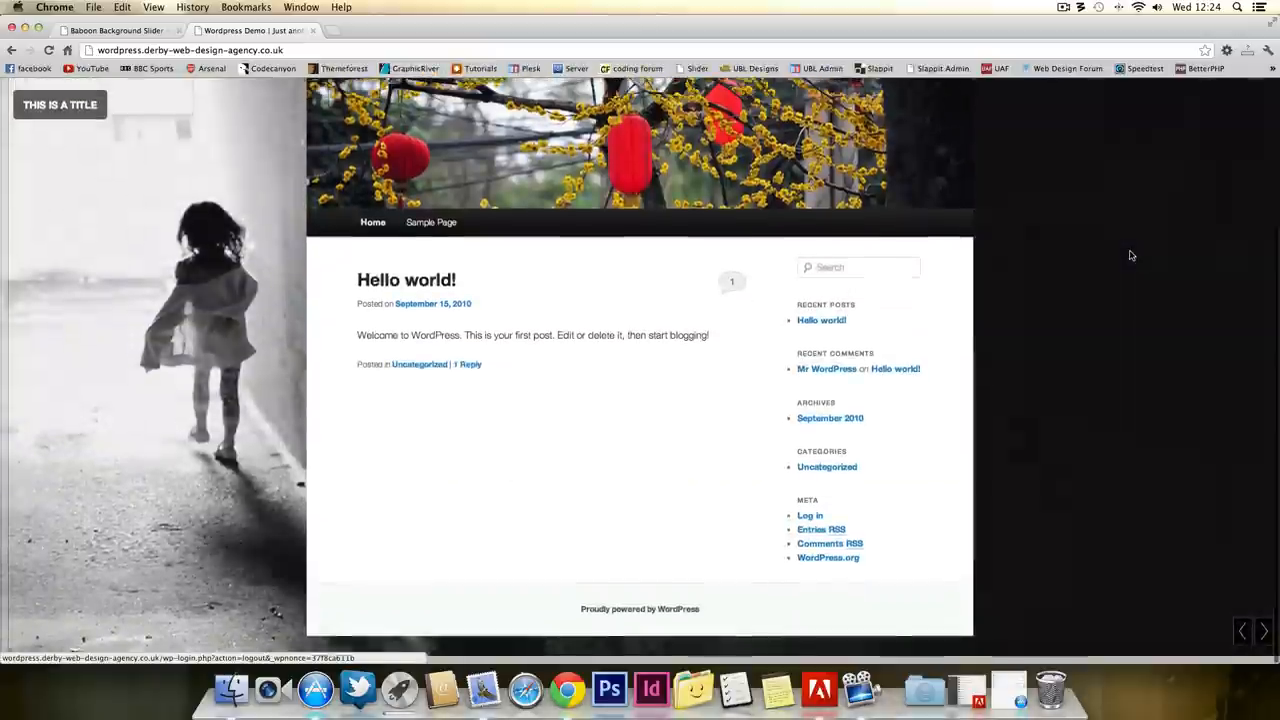
{"action": "scroll", "scroll_direction": "up", "scroll_amount": 3}
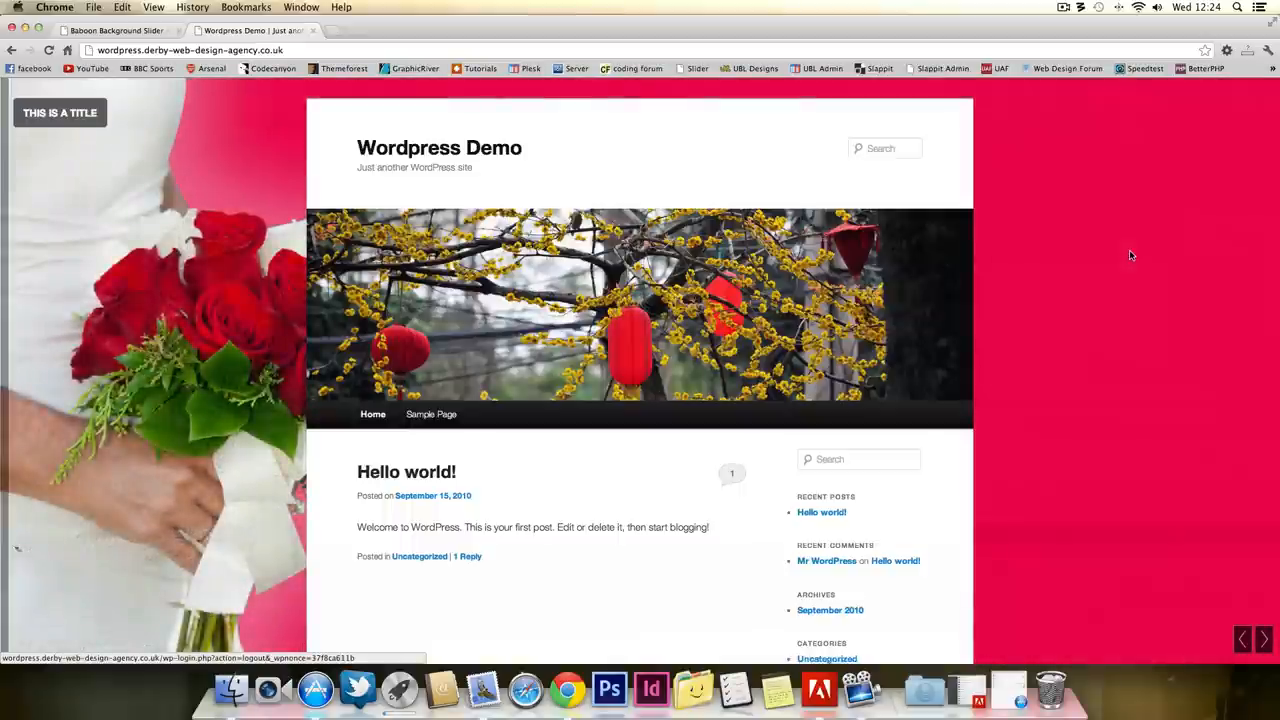
{"action": "mouse_move", "coordinate": [1120, 256]}
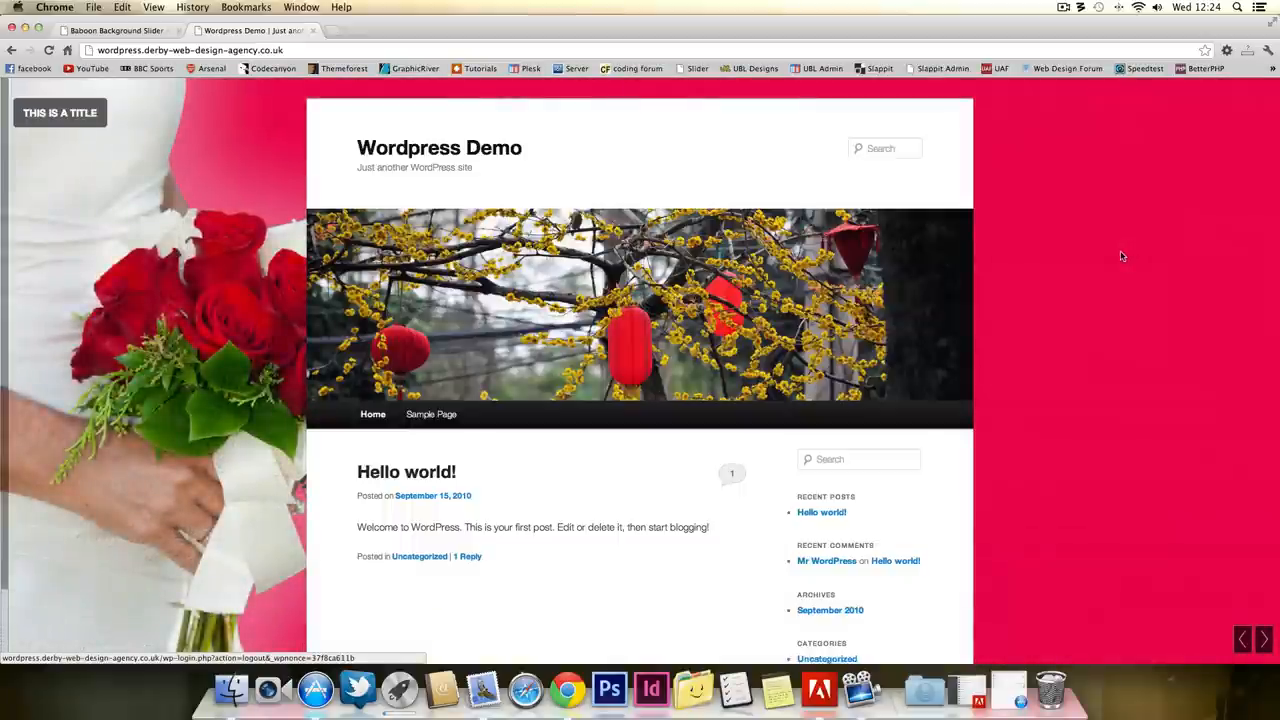